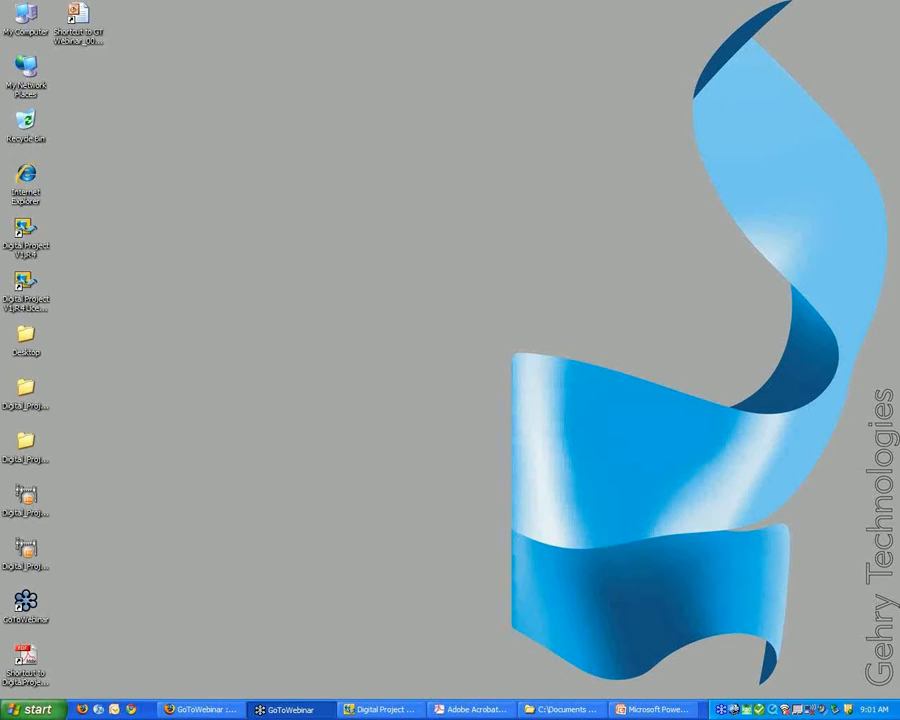
mouse_move(104, 265)
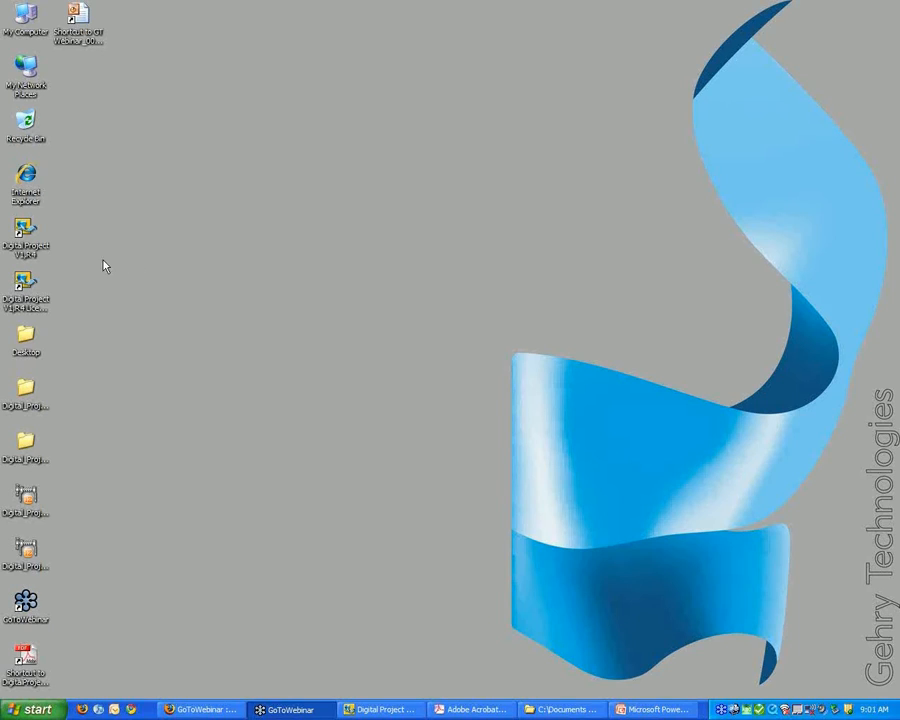
mouse_move(55, 244)
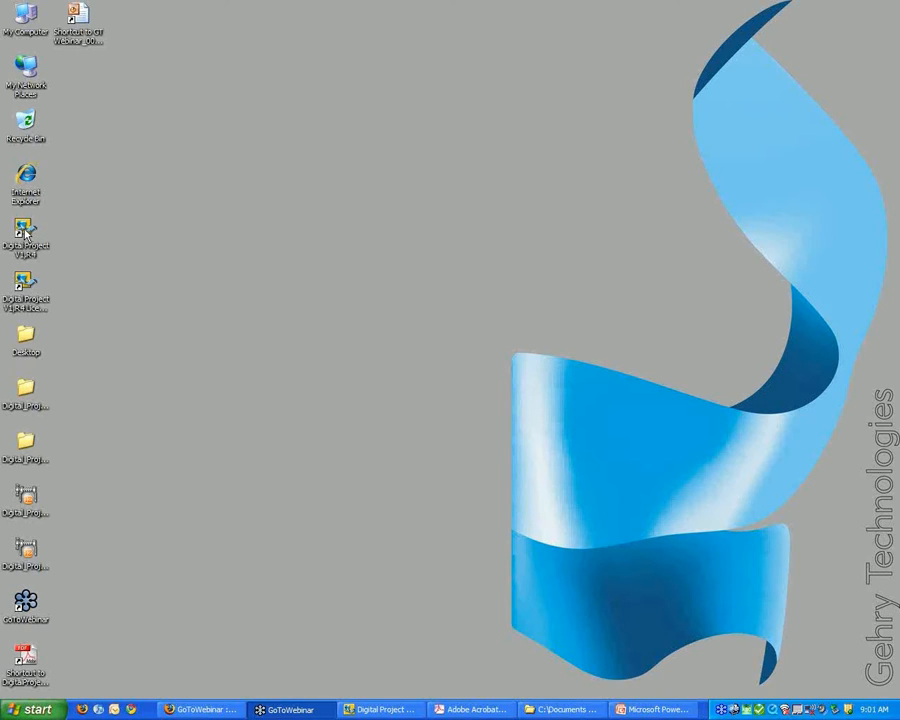
Bring the Digital Project V1,R4 window forward, showing its empty start screen.
click(25, 230)
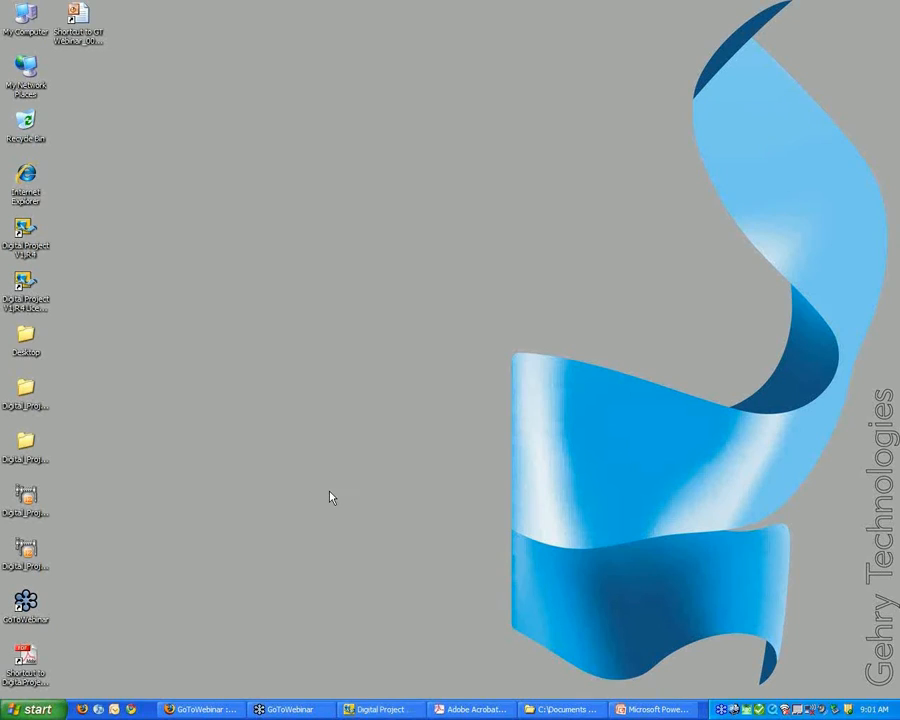
mouse_move(376, 624)
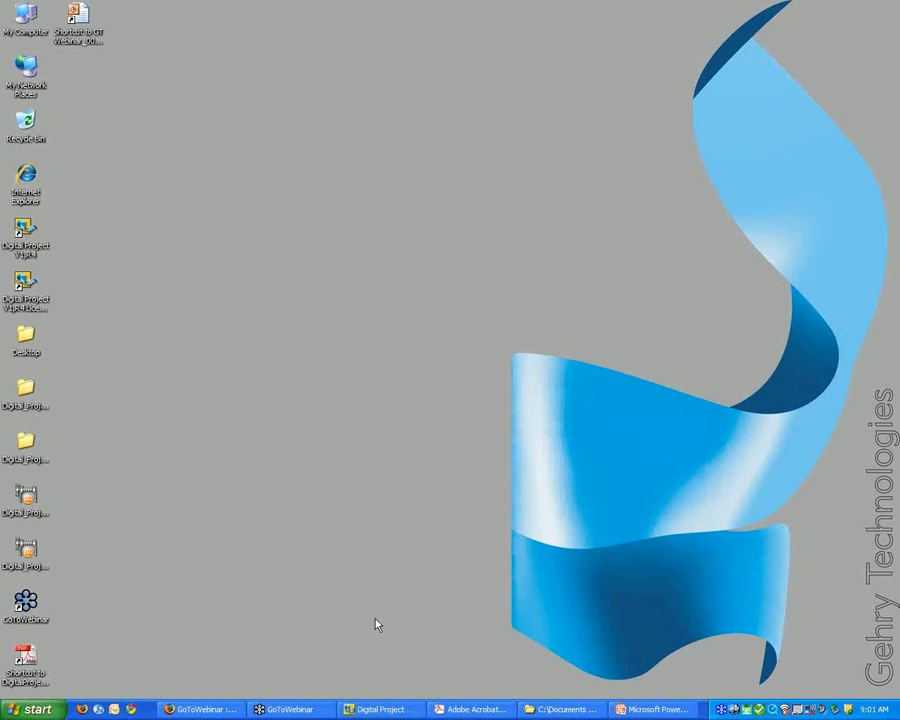
mouse_move(382, 686)
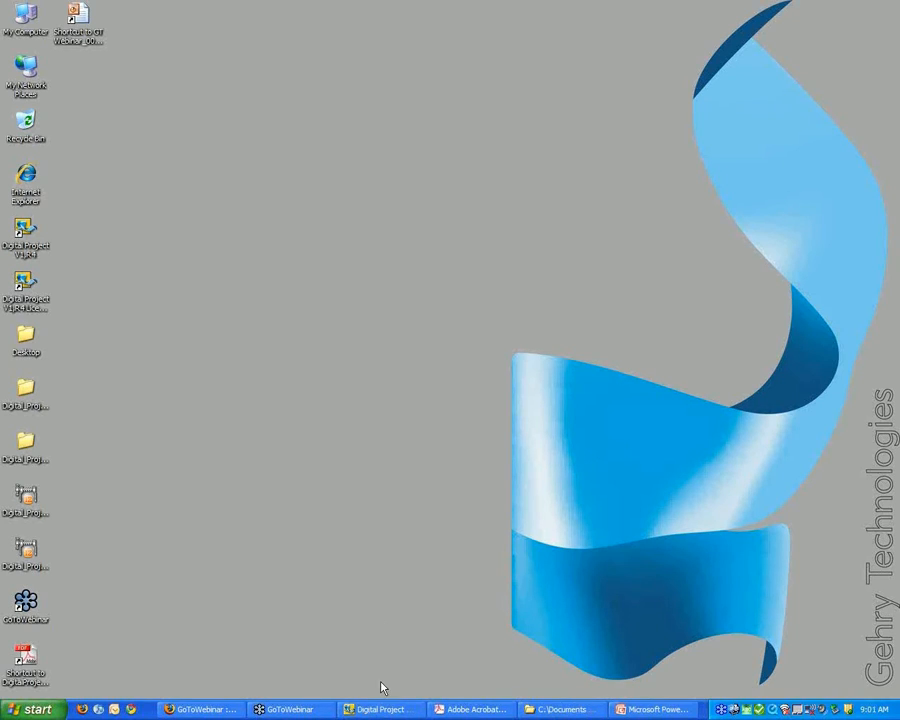
mouse_move(382, 709)
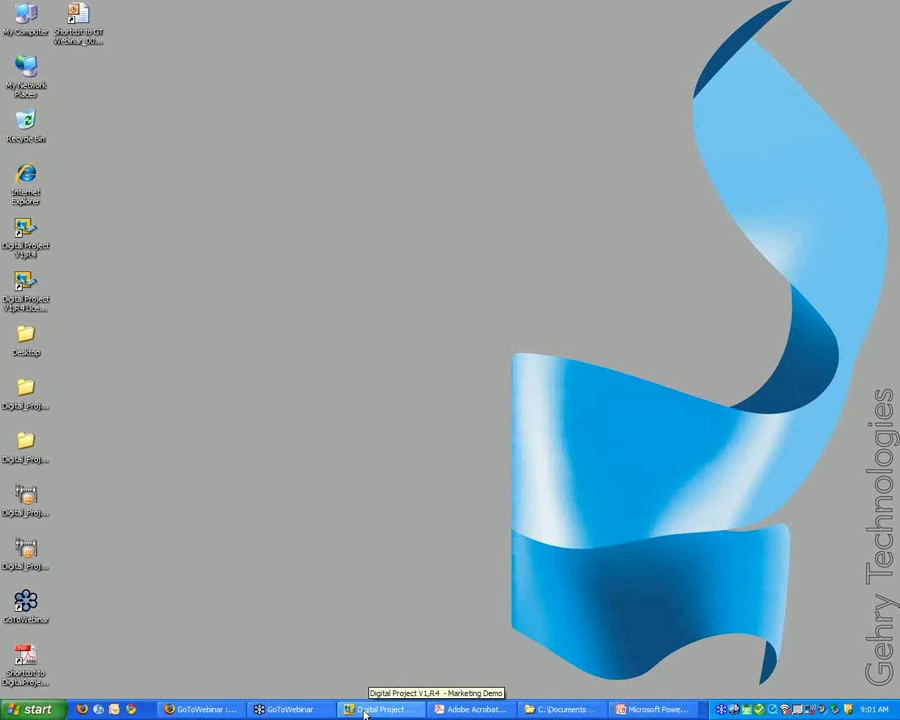
click(380, 709)
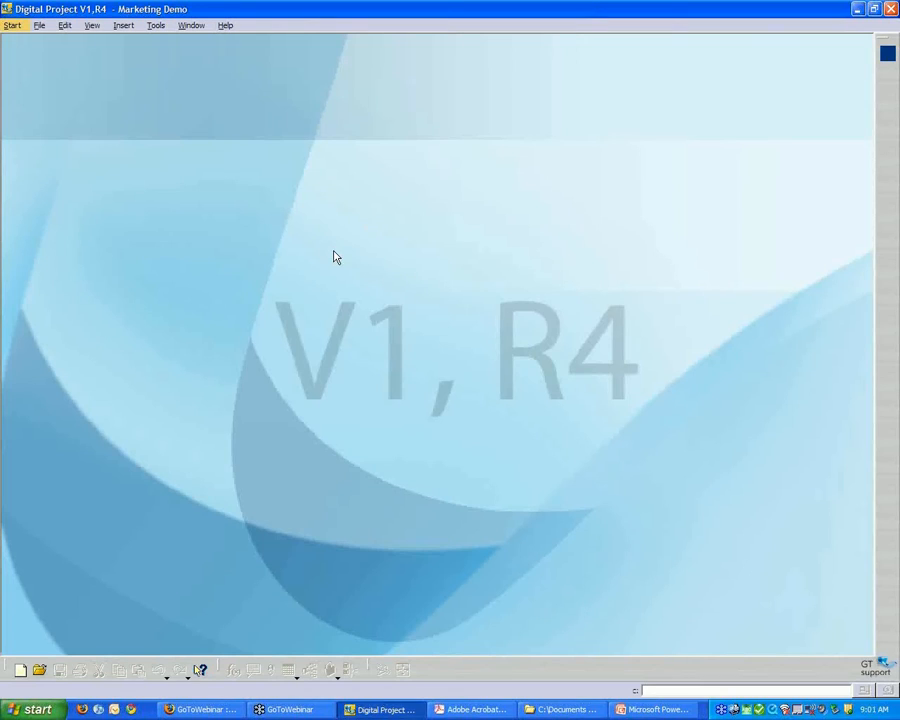
mouse_move(363, 354)
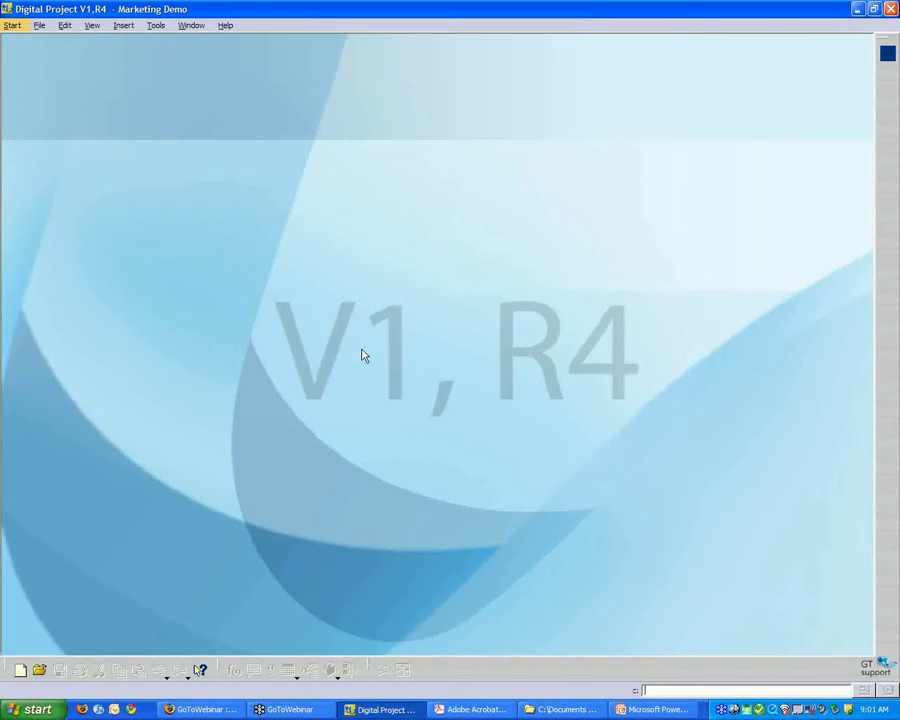
mouse_move(379, 415)
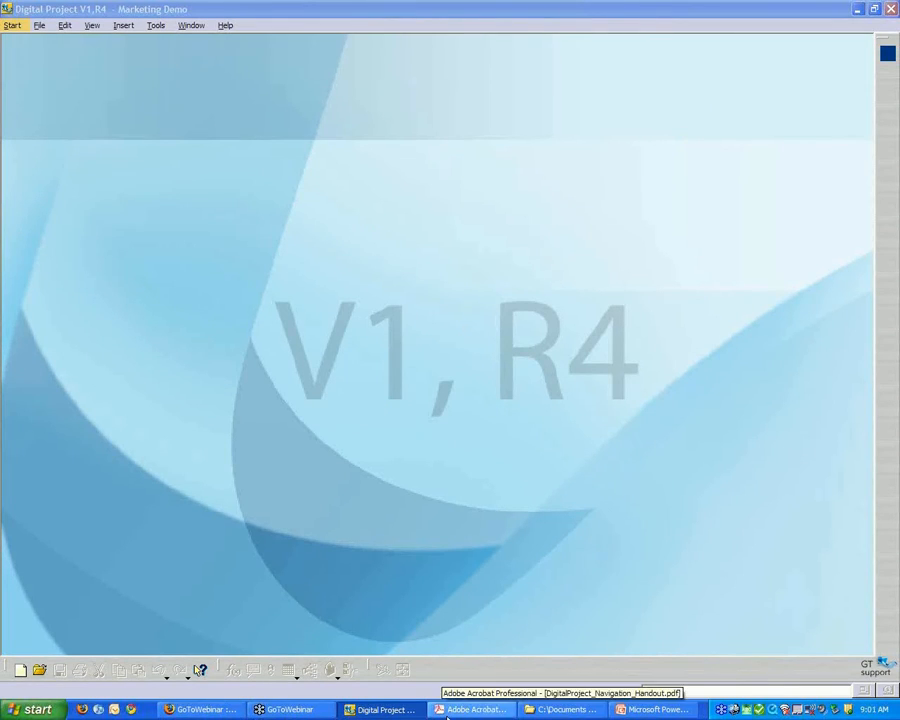
mouse_move(568, 710)
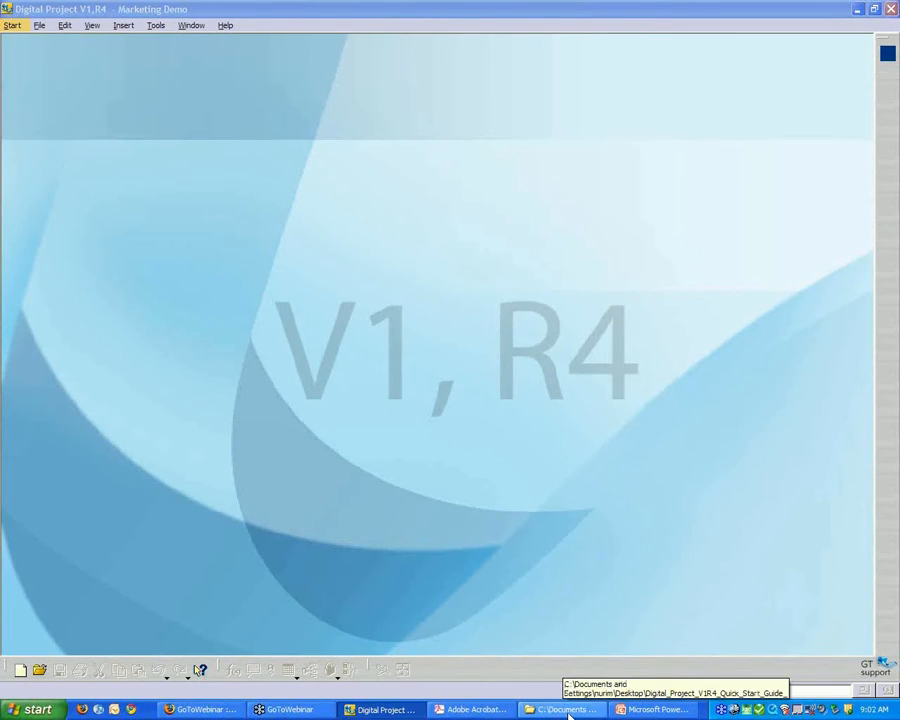
View the Quick Start Guide models folder and select My First Digital Project.CATPart.
click(570, 708)
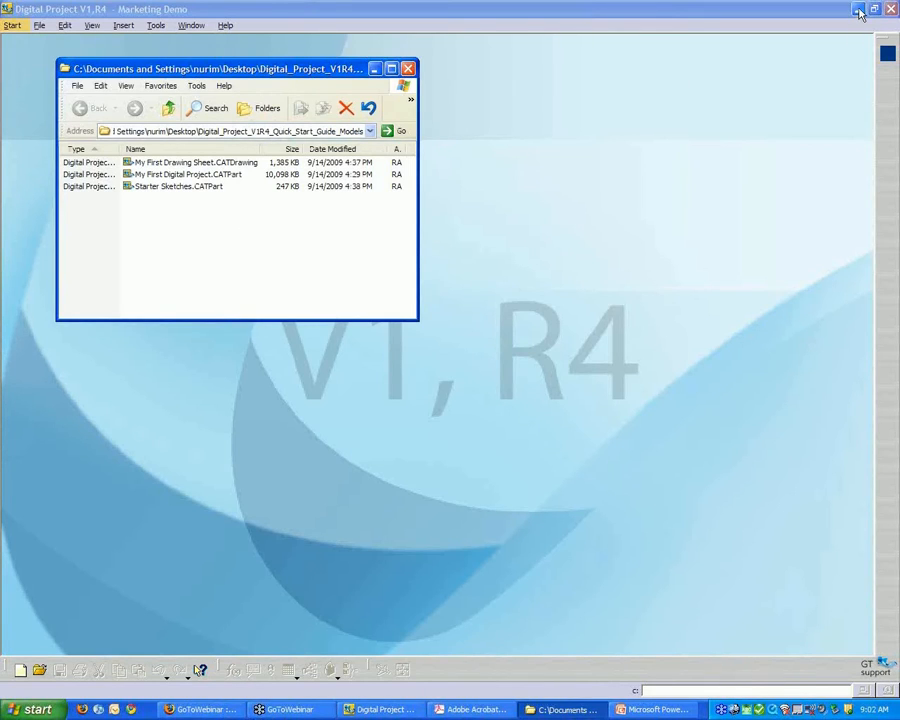
mouse_move(851, 12)
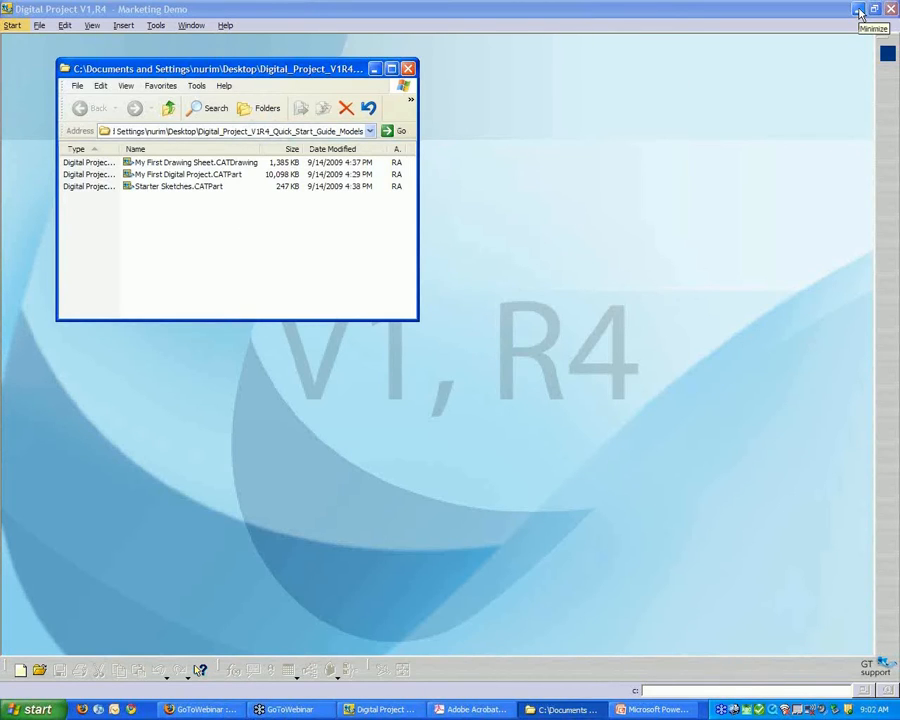
click(854, 13)
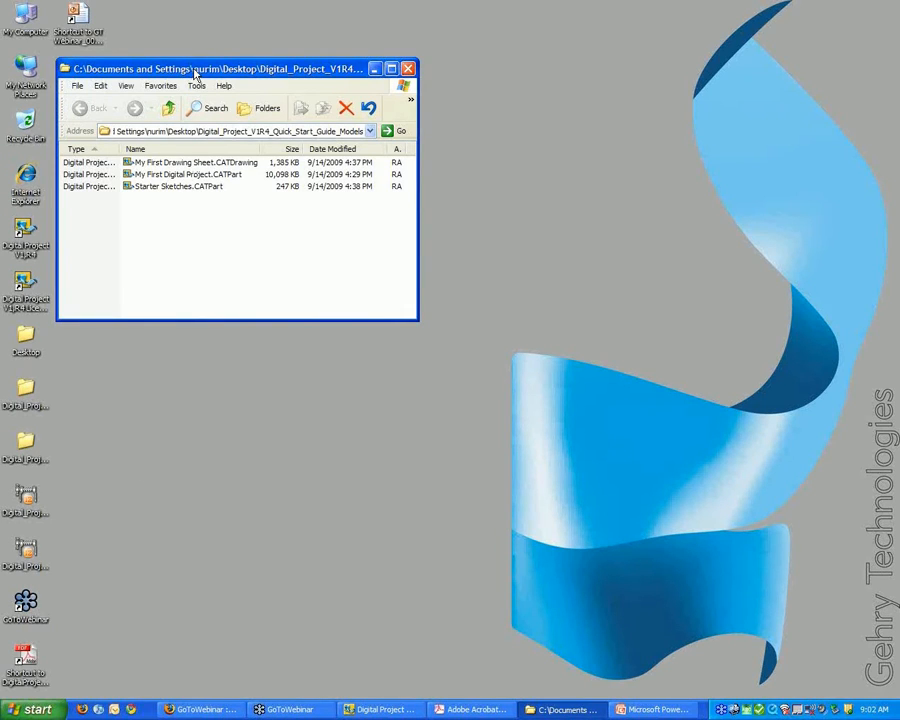
drag(194, 68, 228, 86)
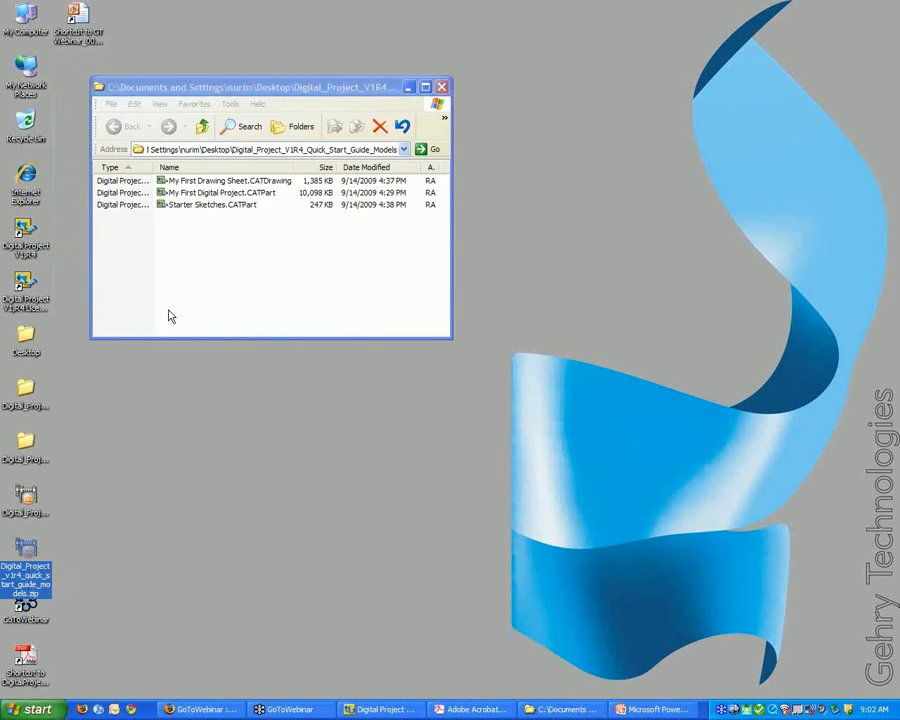
drag(270, 87, 237, 72)
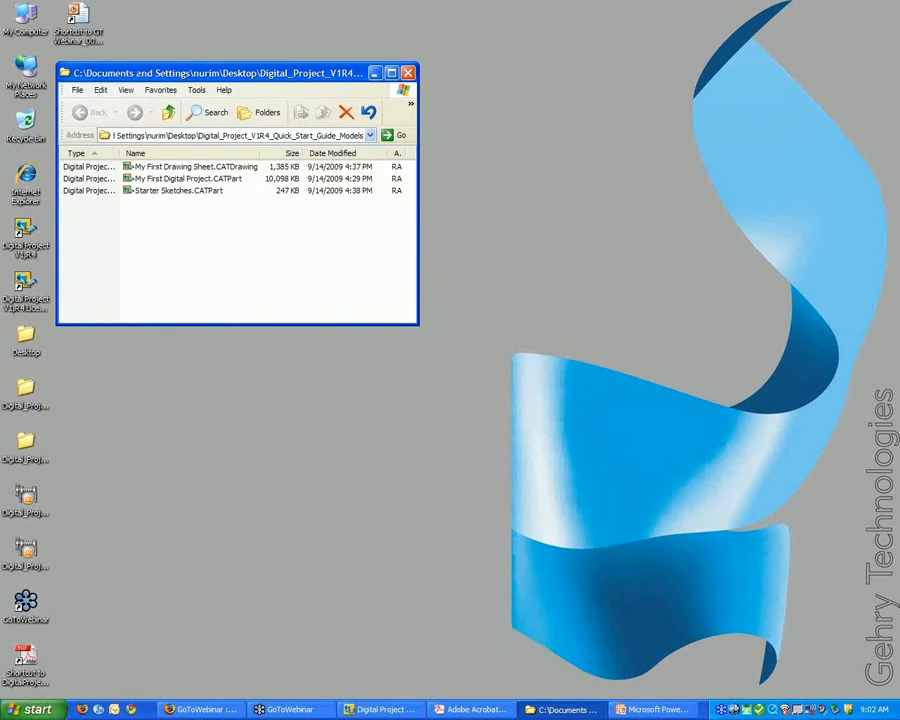
click(188, 178)
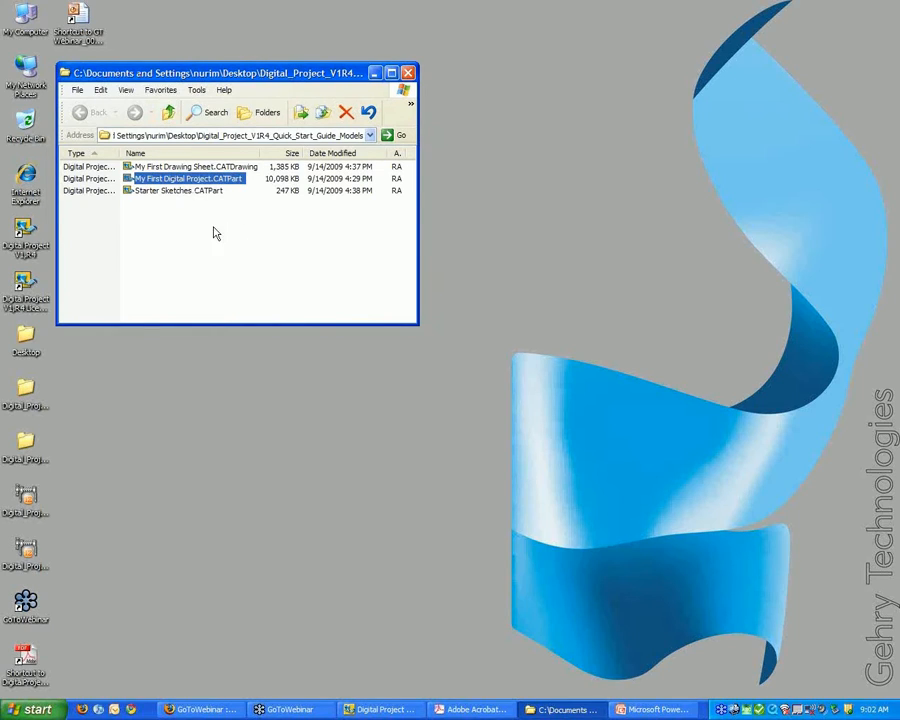
mouse_move(230, 263)
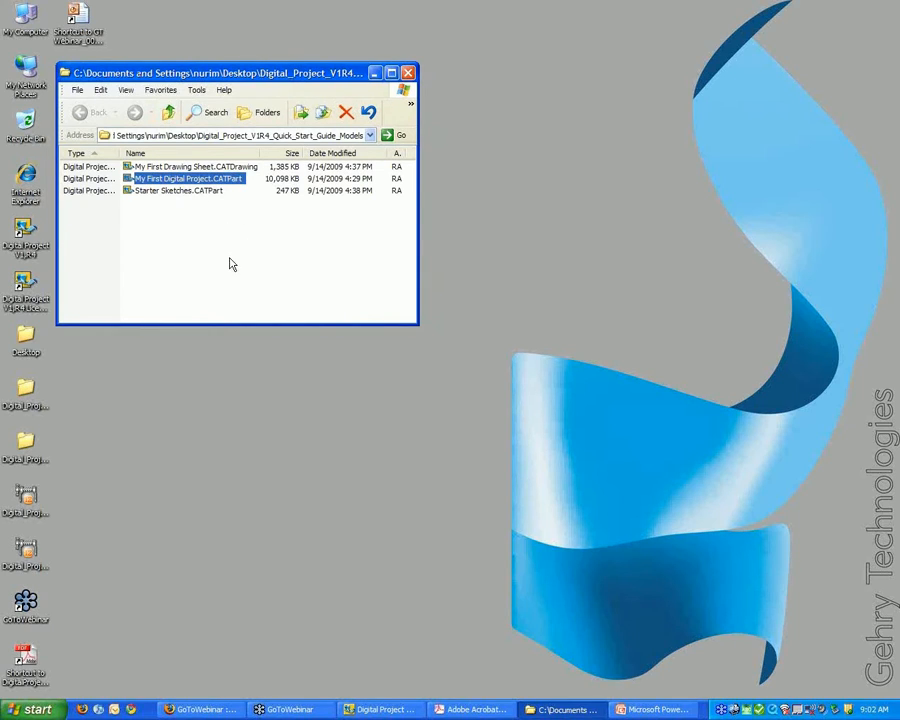
mouse_move(415, 512)
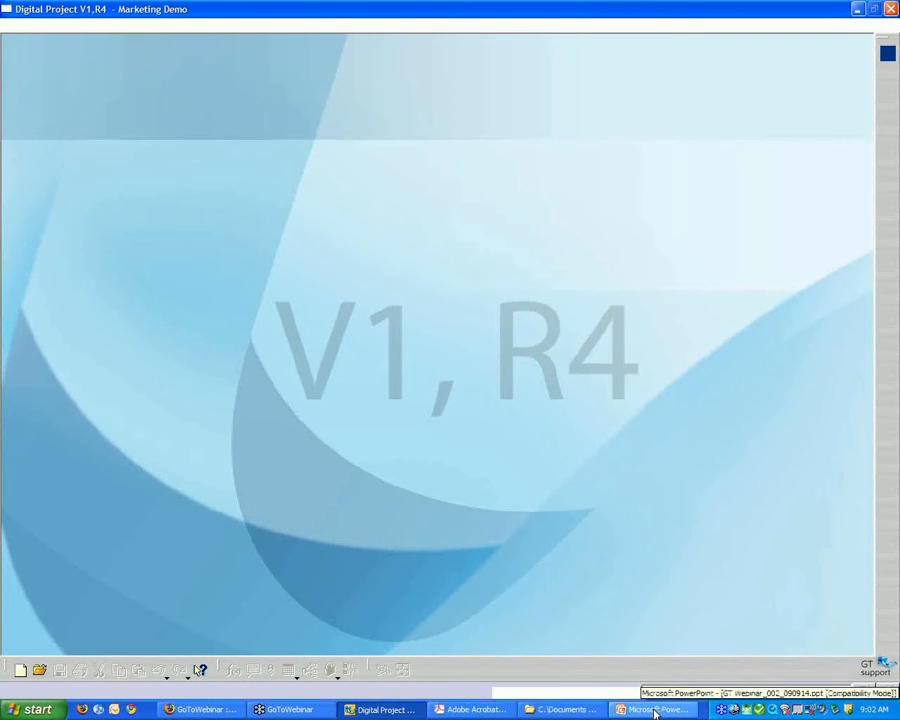
Bring the Gehry Technologies webinar deck forward and select slide 1.
click(658, 709)
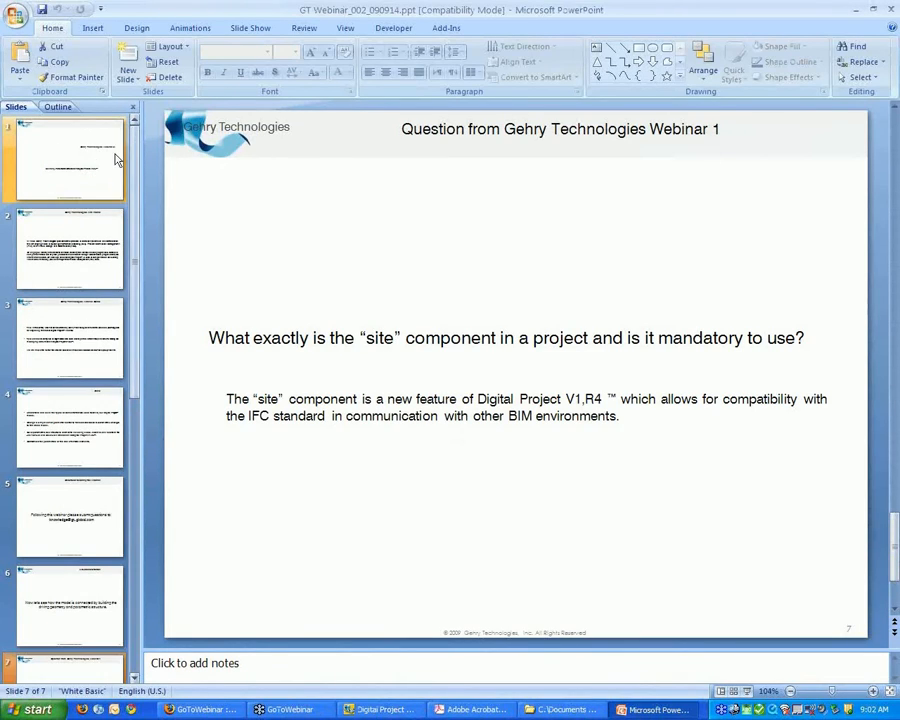
click(70, 160)
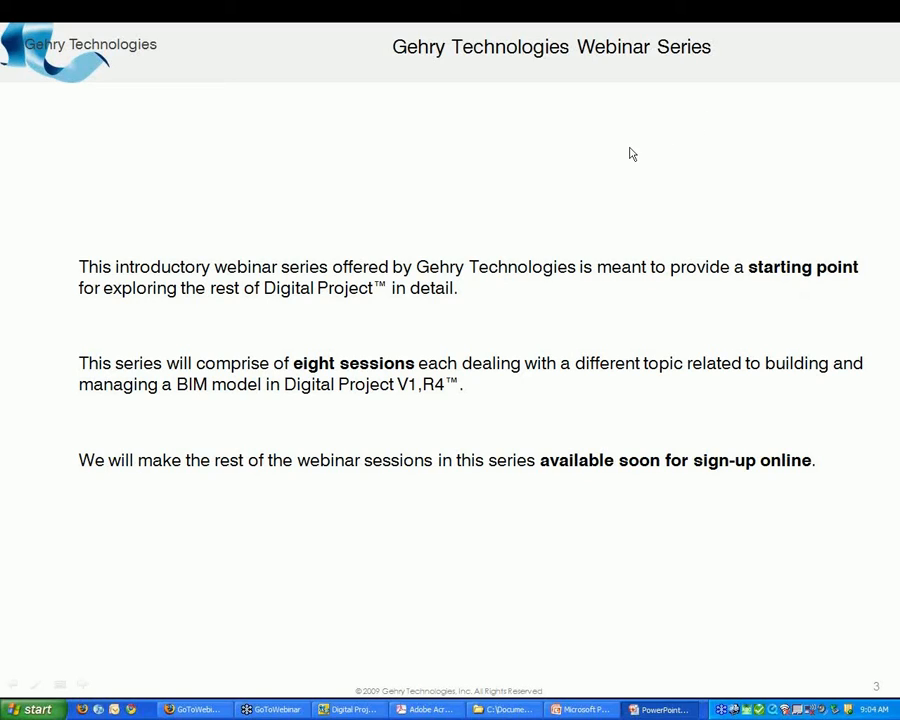
mouse_move(560, 148)
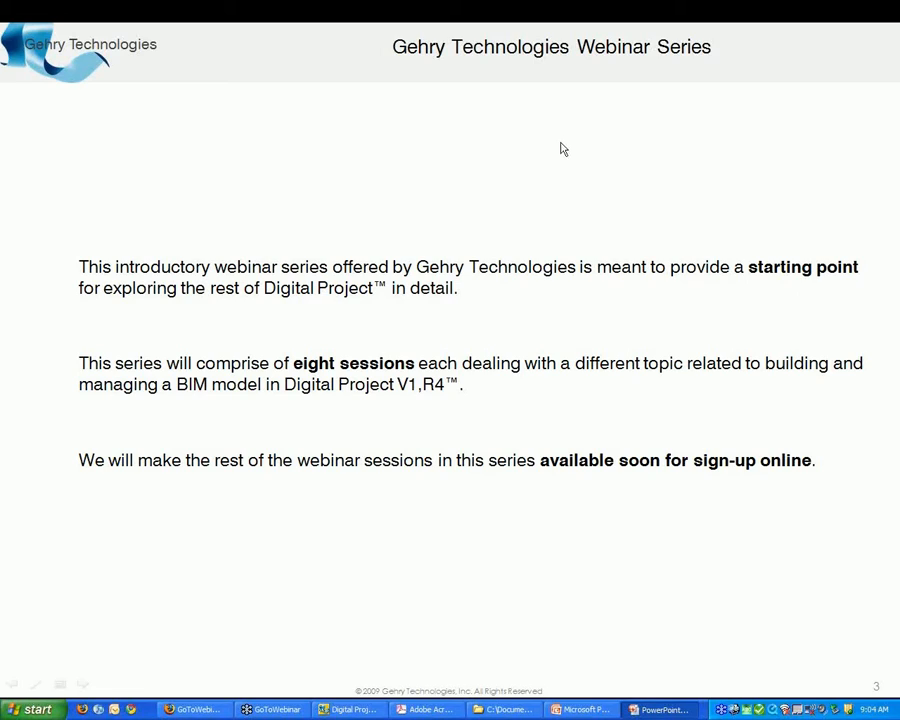
mouse_move(595, 174)
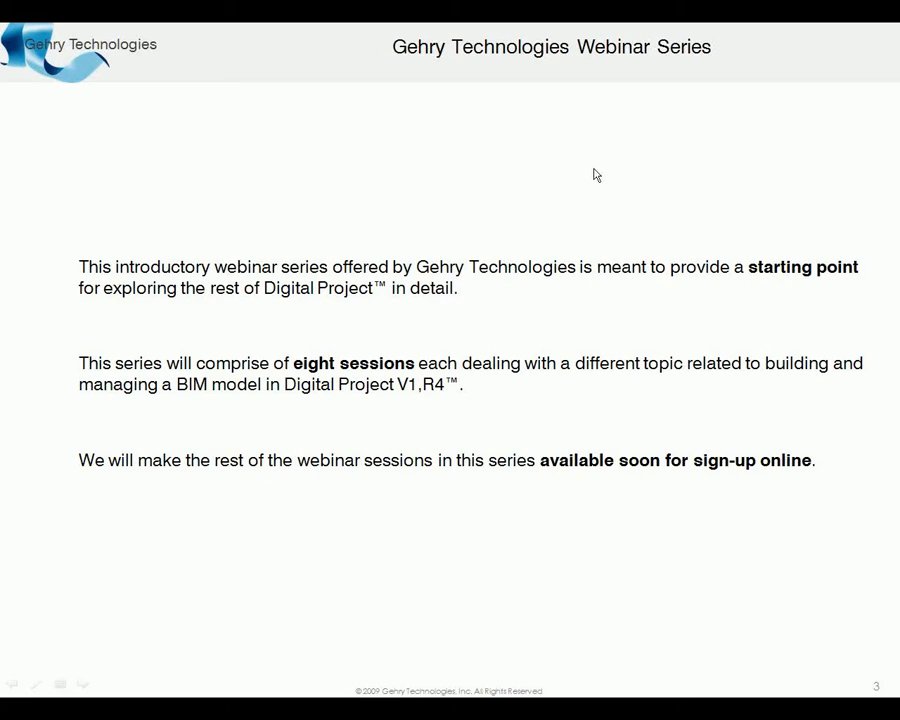
mouse_move(595, 173)
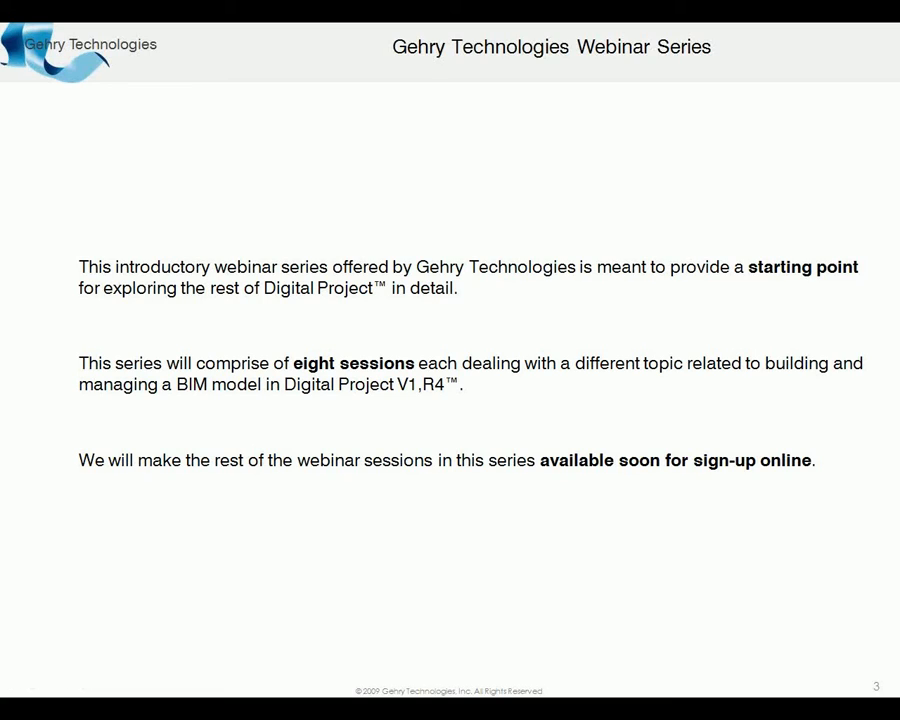
mouse_move(415, 387)
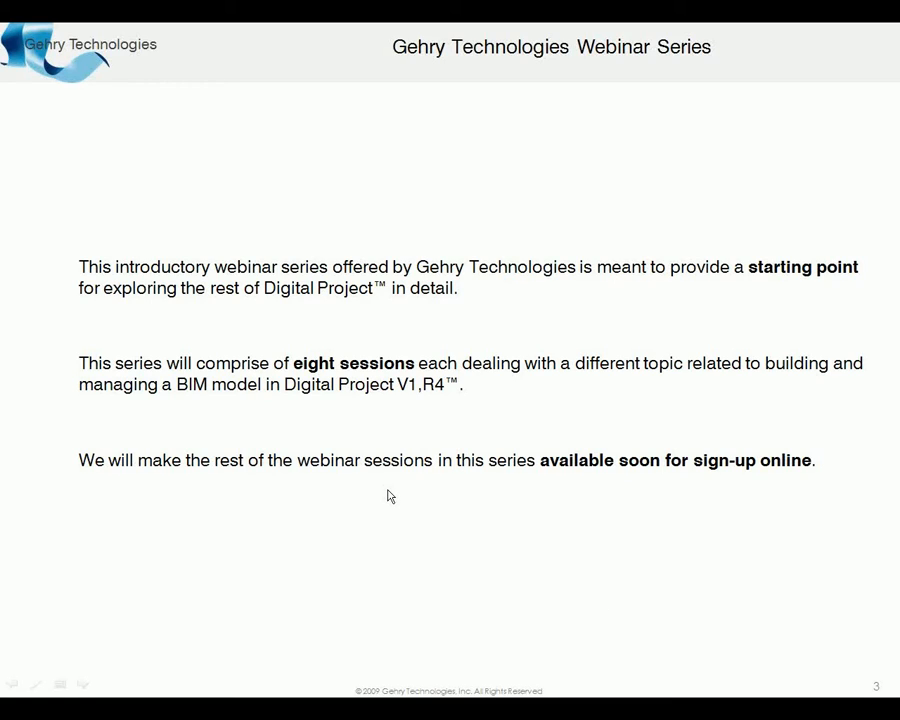
mouse_move(395, 472)
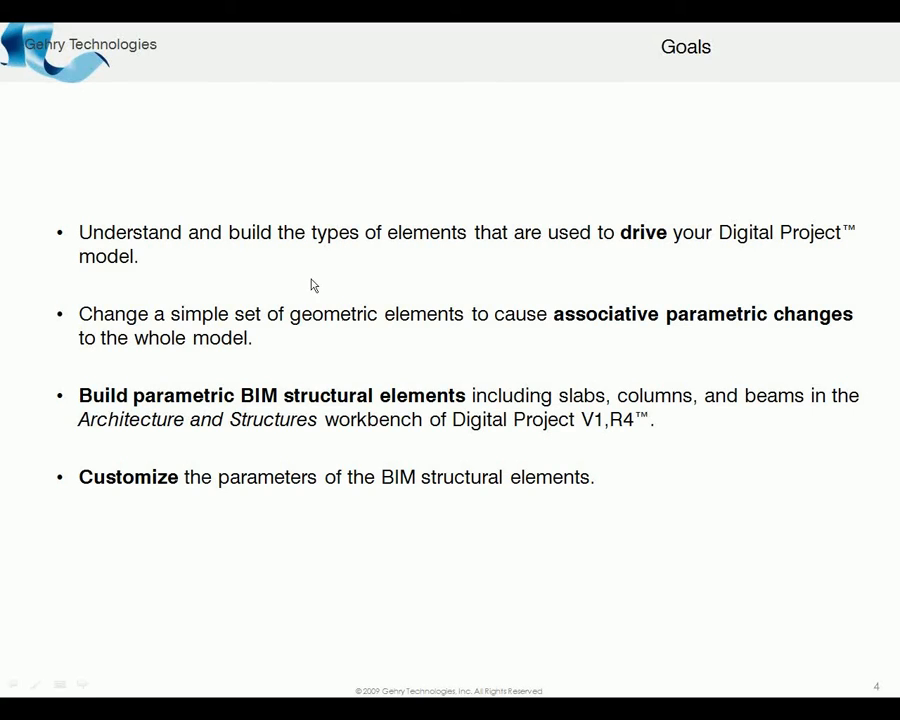
mouse_move(261, 240)
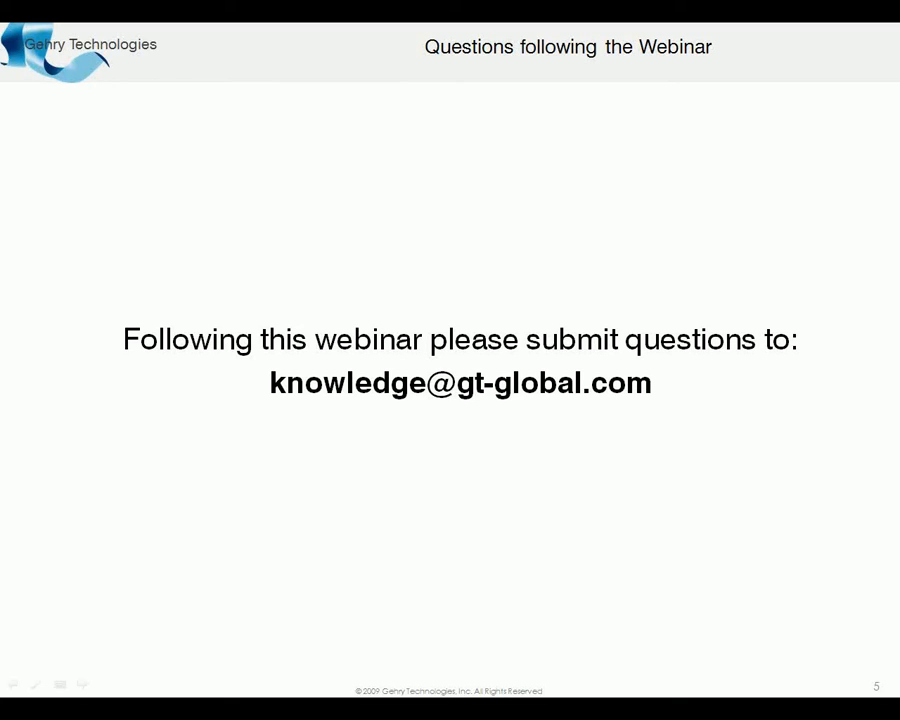
End the slide show on the Questions slide, returning to editing view.
key(Escape)
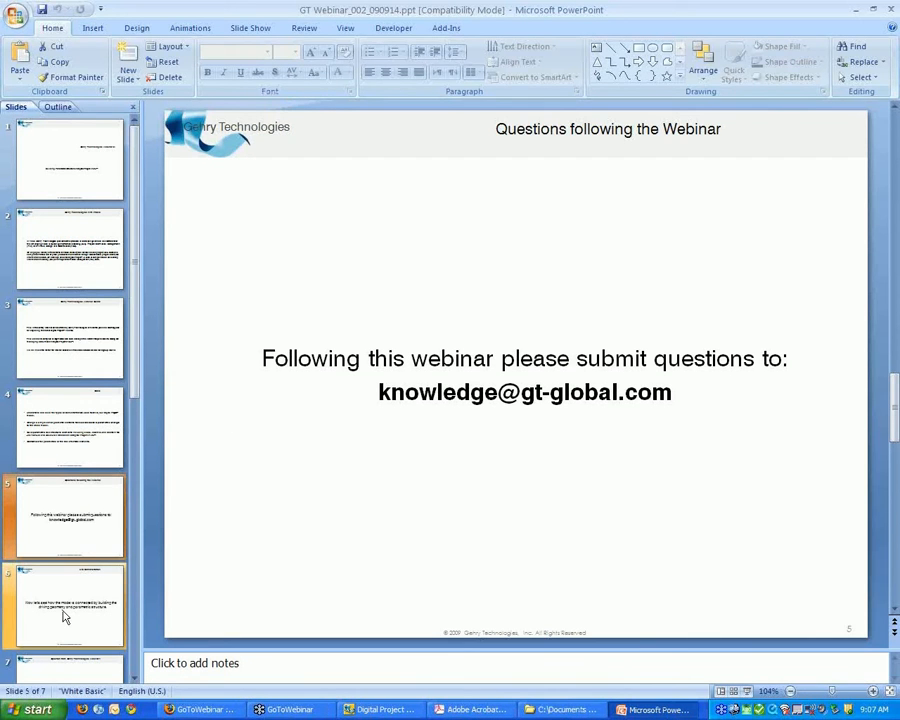
Switch to the read-only model, dismiss its warning report, and select Geometrical Set.1.
click(67, 608)
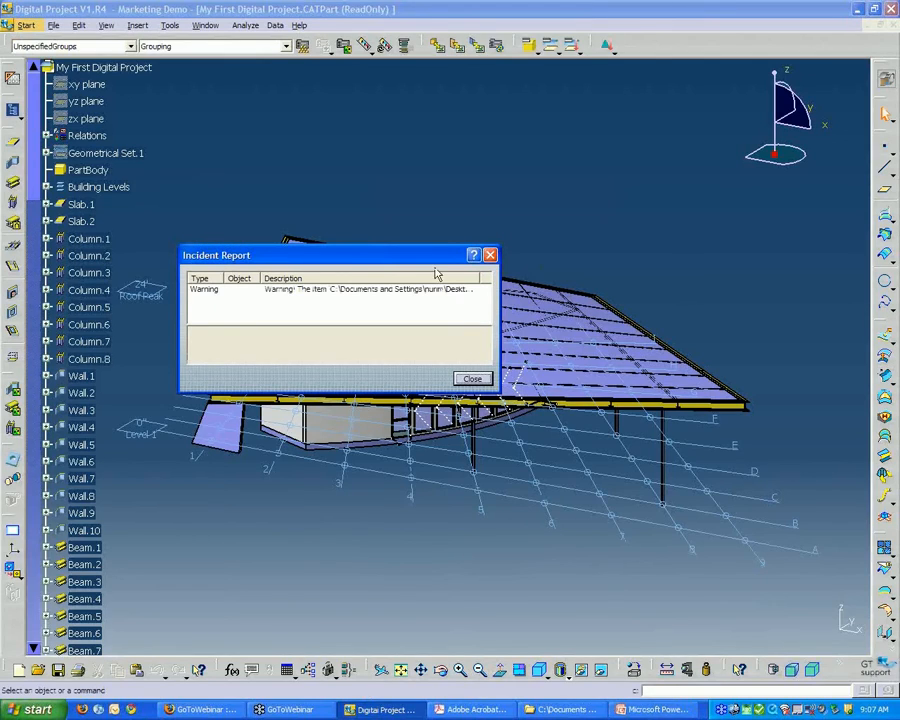
drag(335, 254, 405, 207)
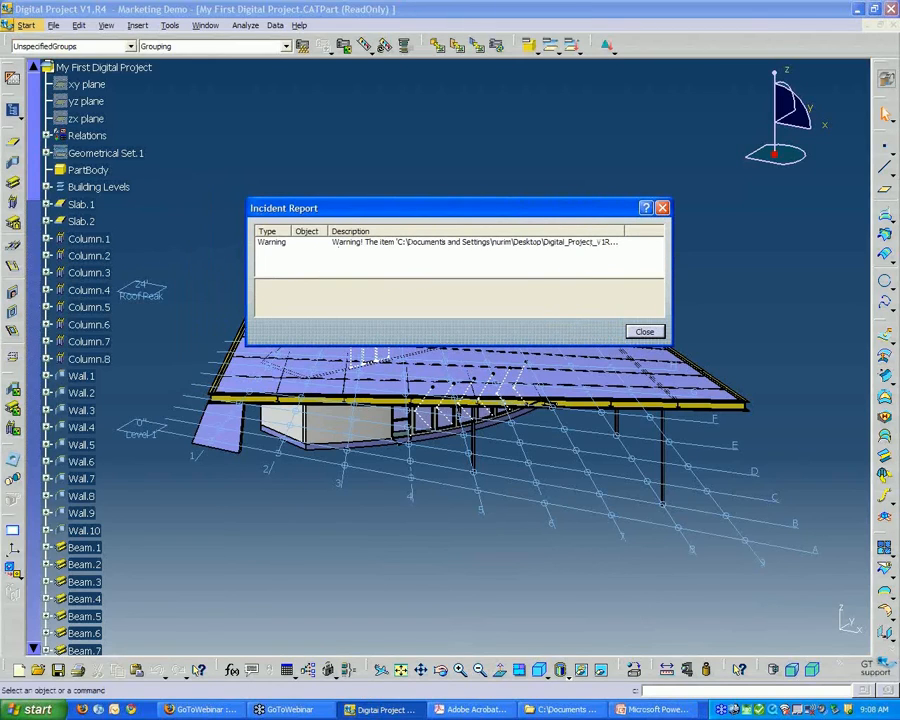
click(410, 242)
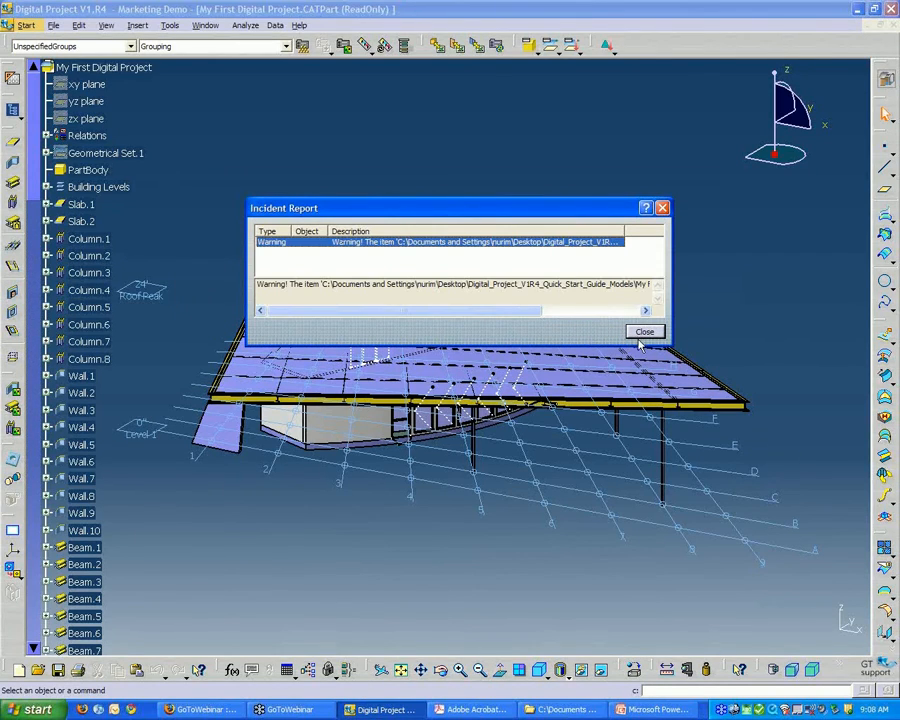
click(644, 331)
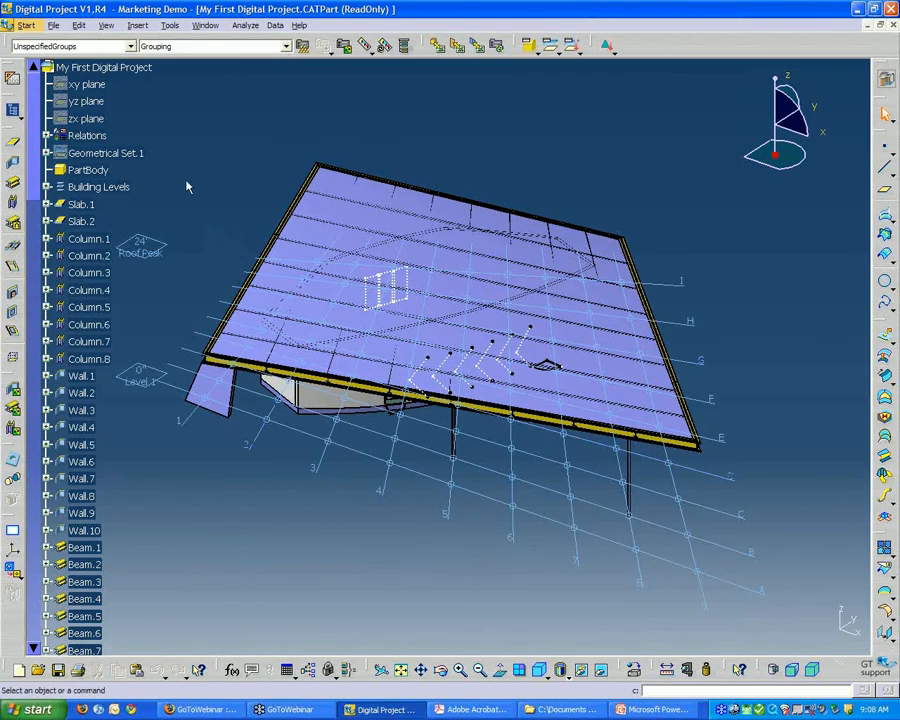
click(104, 152)
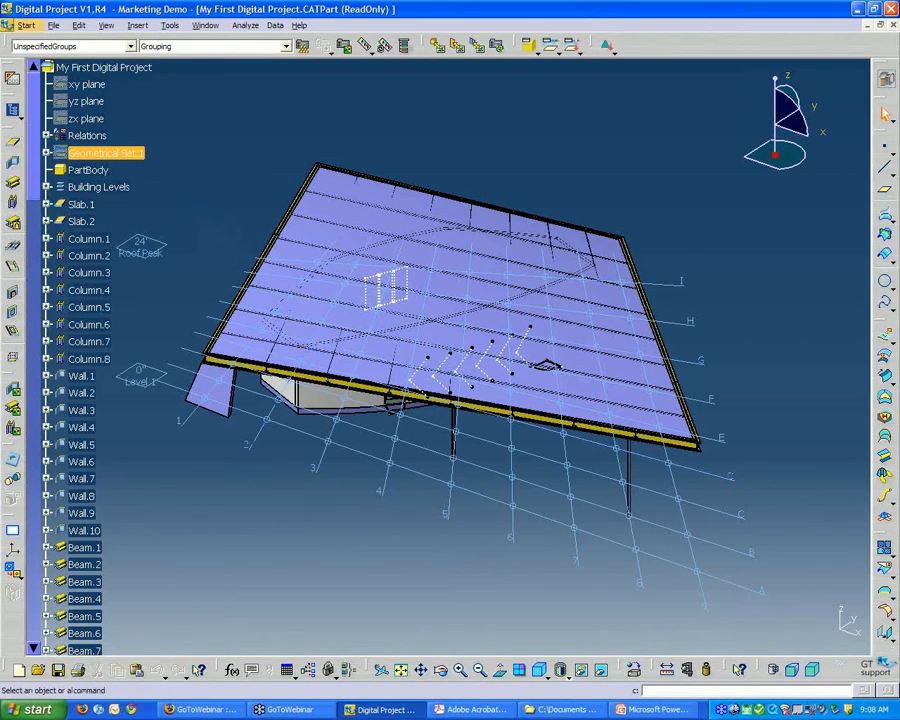
click(104, 152)
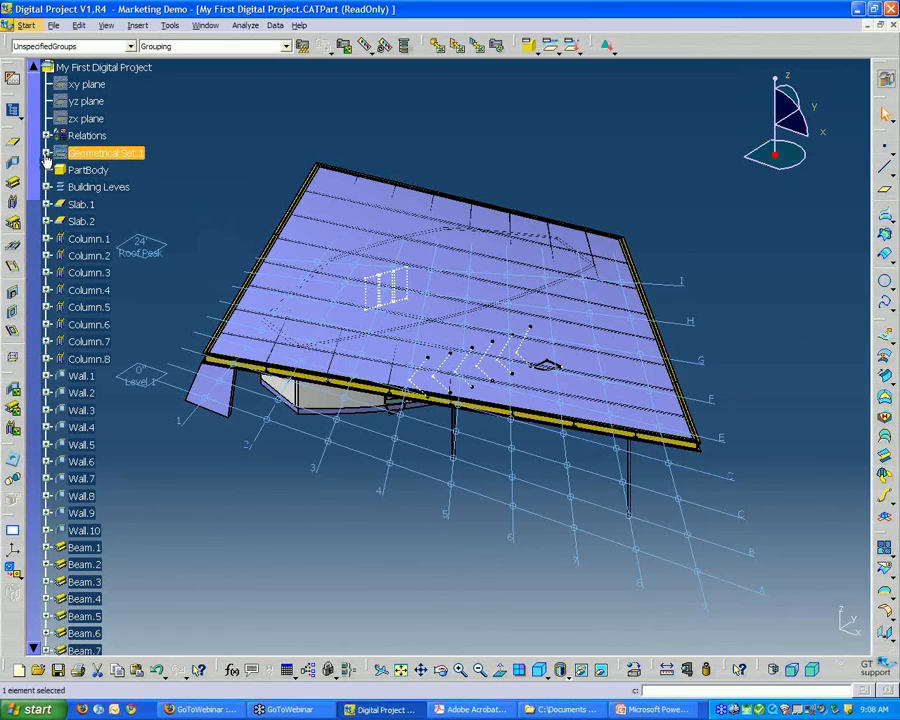
Expand Geometrical Set.1 in the tree and highlight its geometry.
click(46, 152)
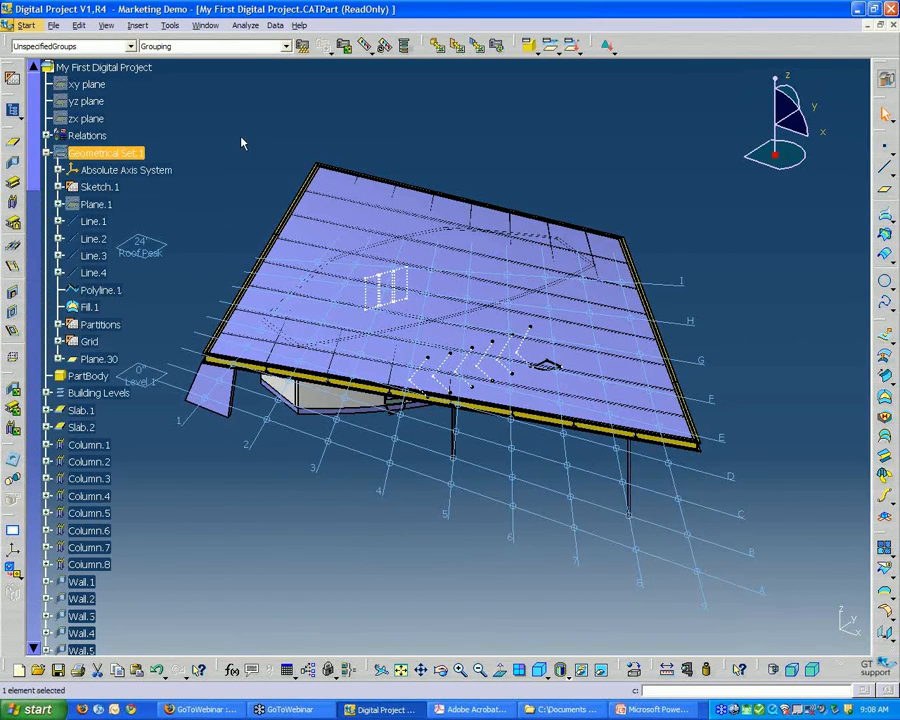
mouse_move(146, 112)
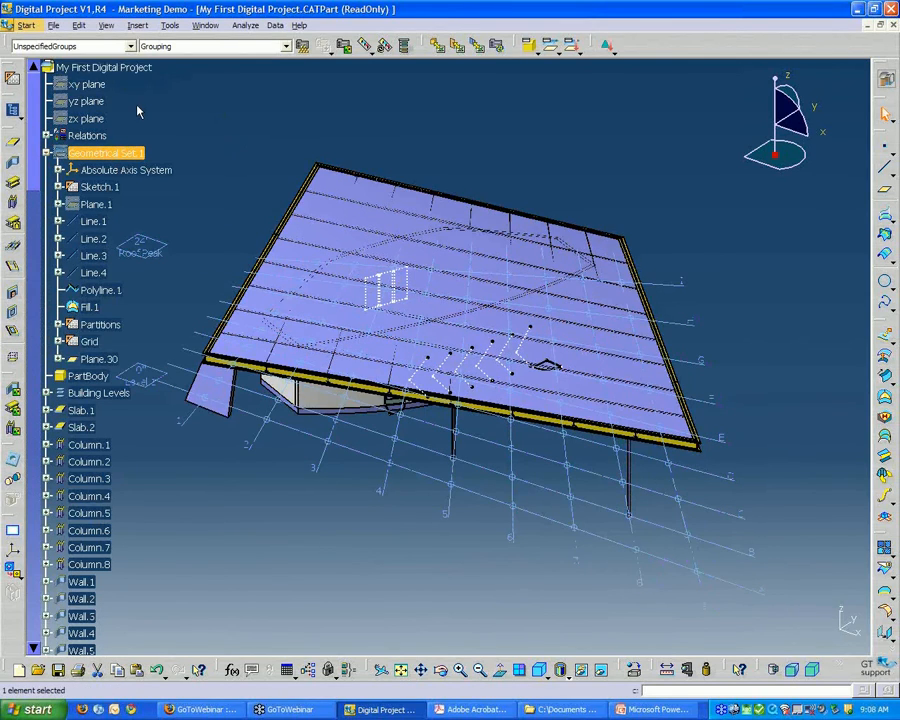
mouse_move(161, 117)
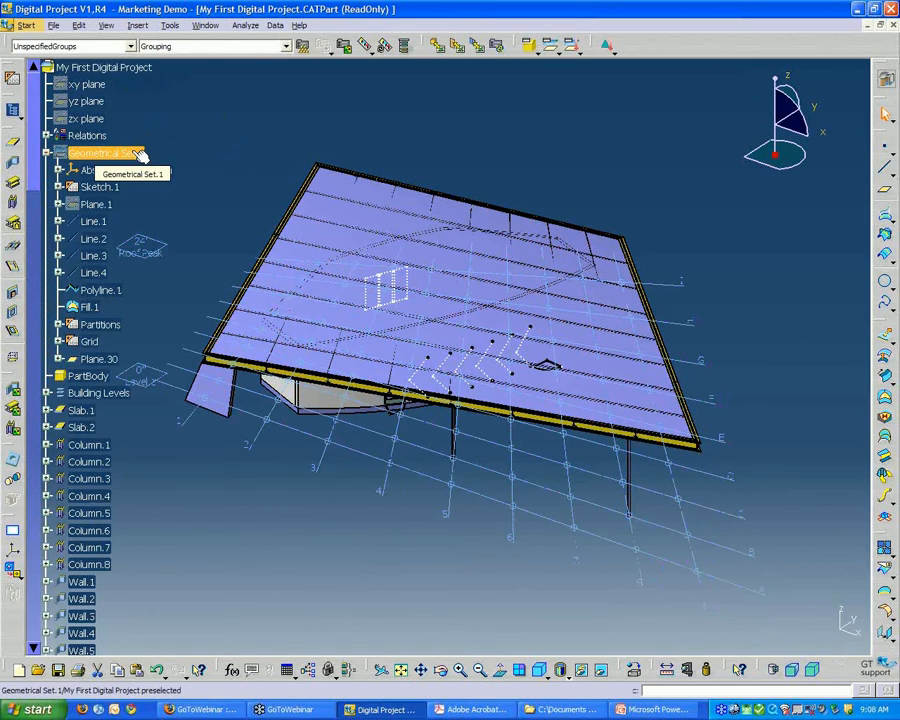
click(113, 152)
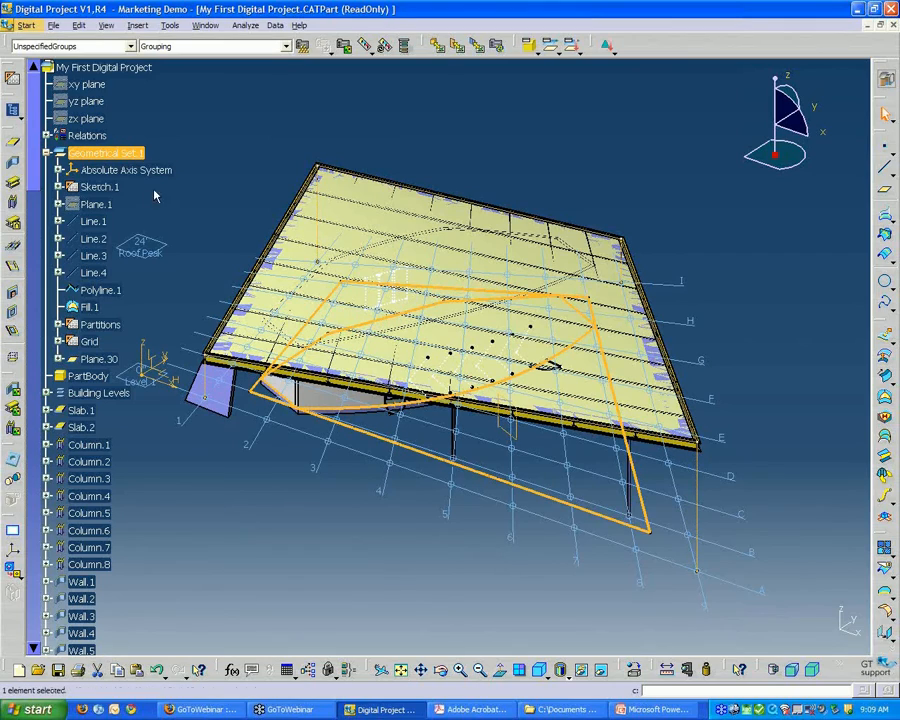
mouse_move(146, 209)
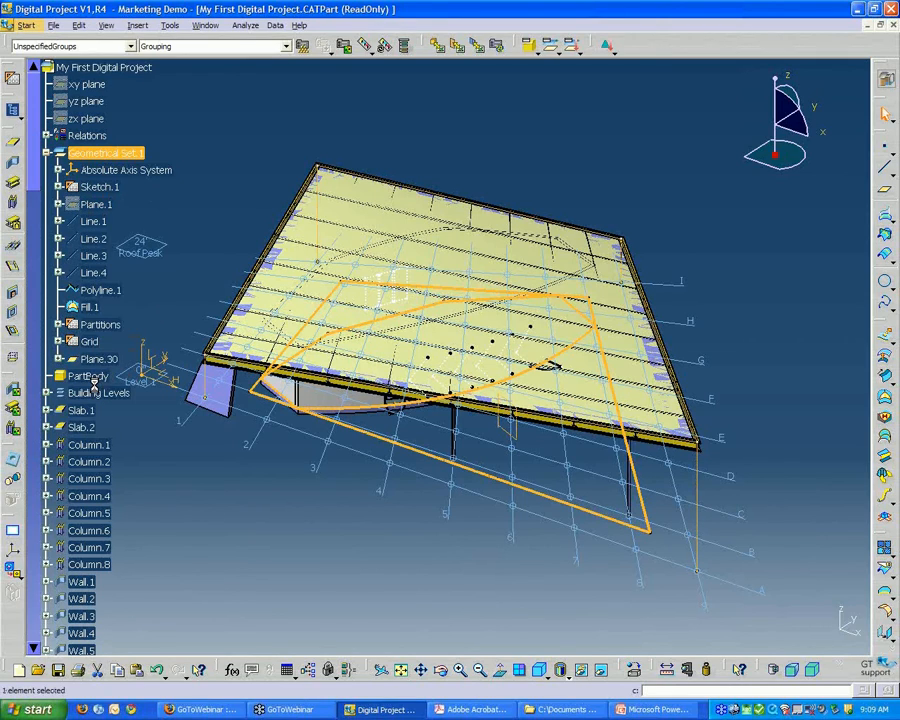
click(88, 376)
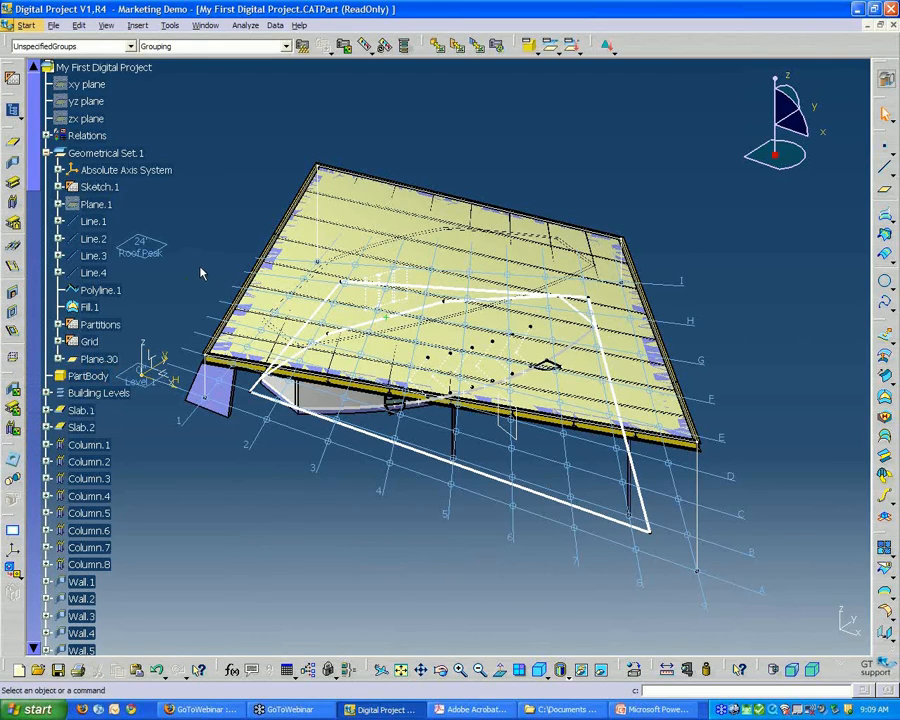
click(100, 152)
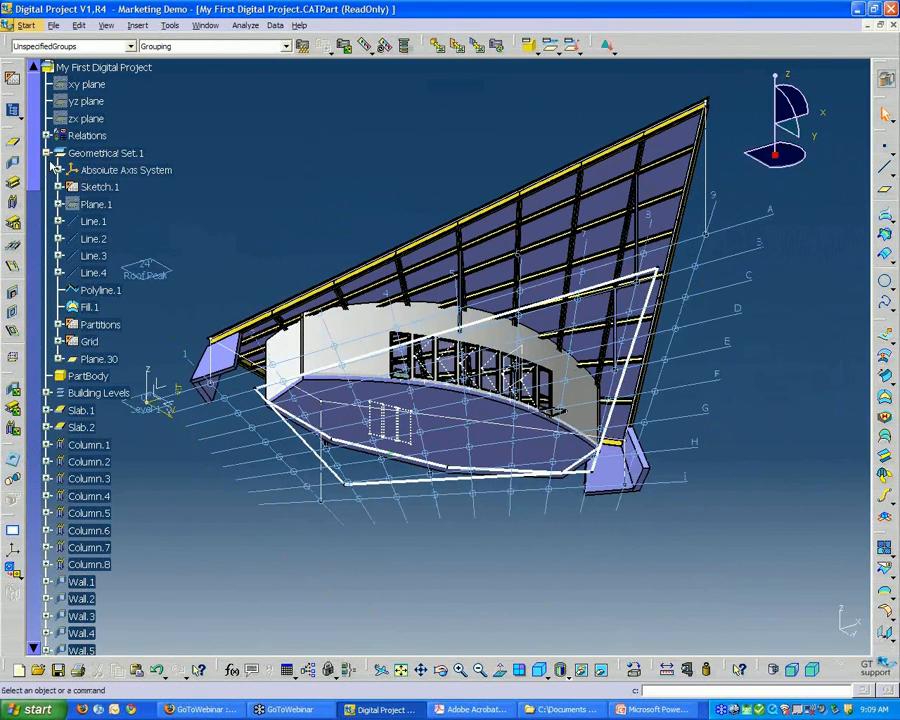
click(105, 152)
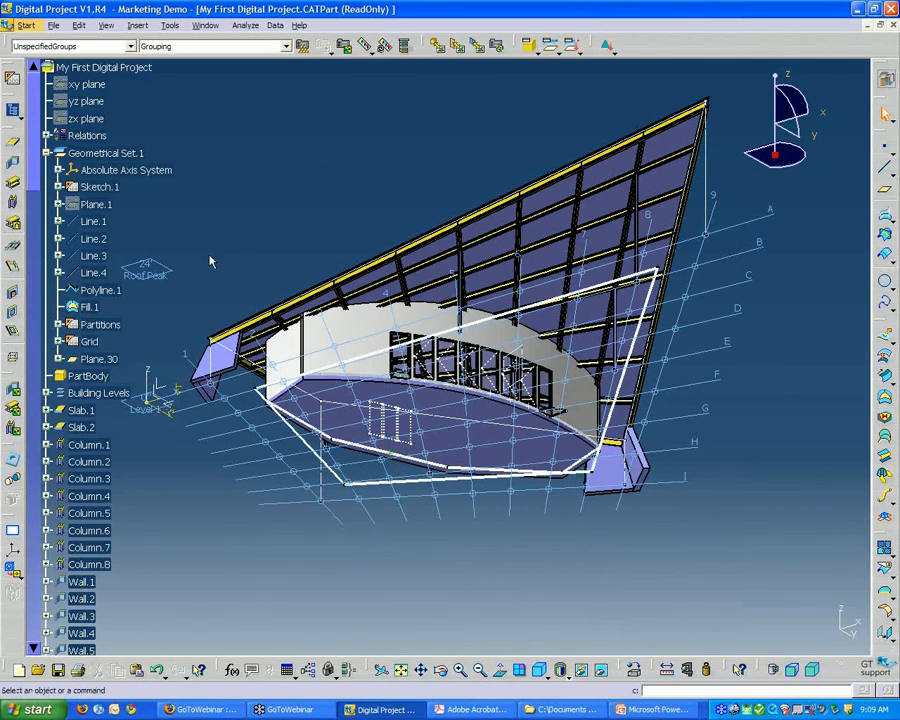
mouse_move(229, 192)
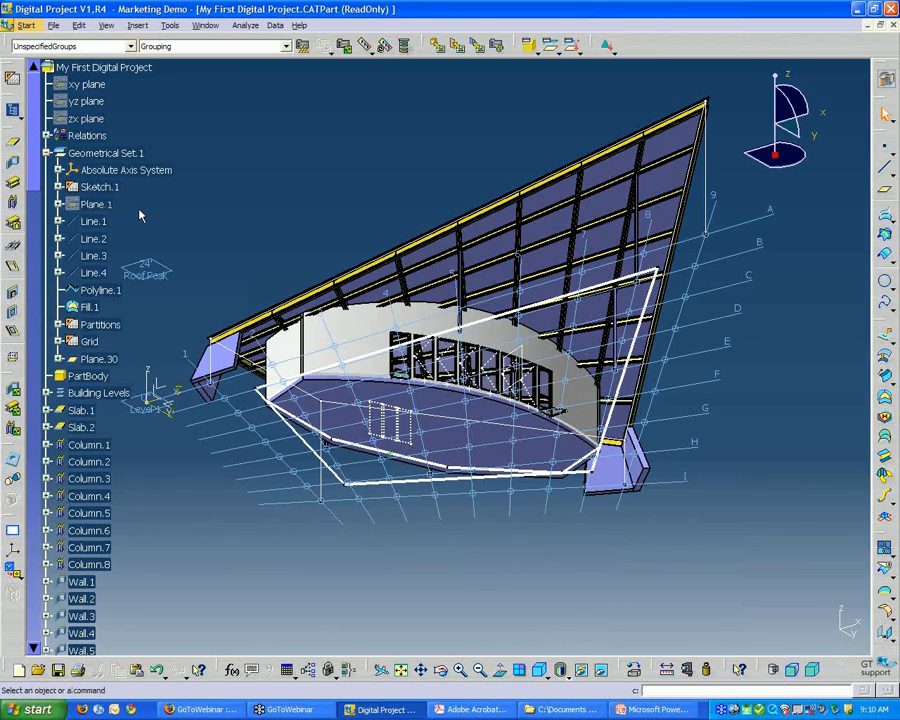
mouse_move(125, 207)
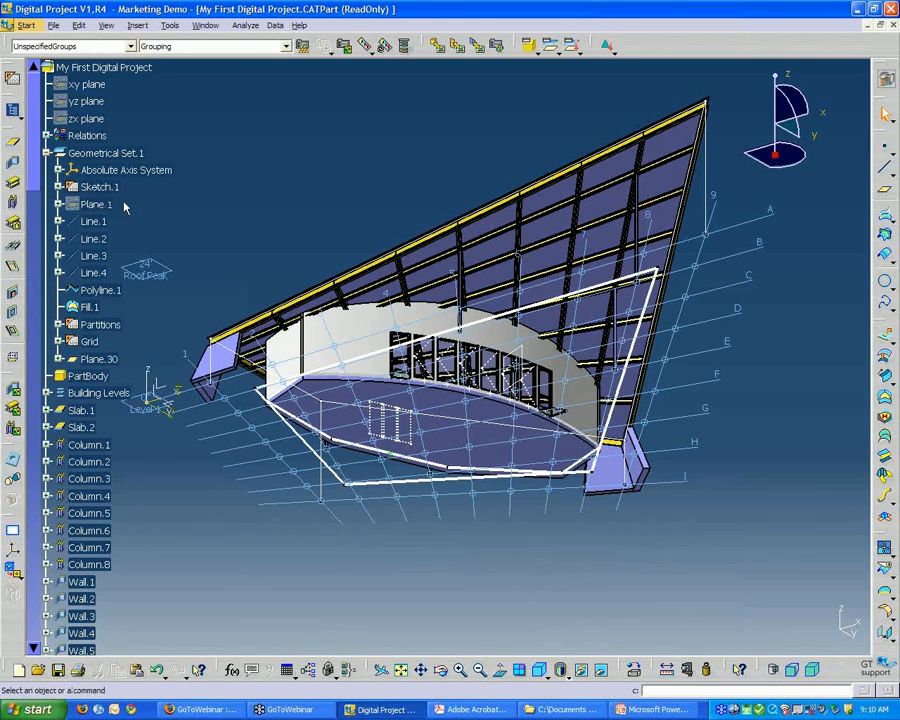
mouse_move(99, 187)
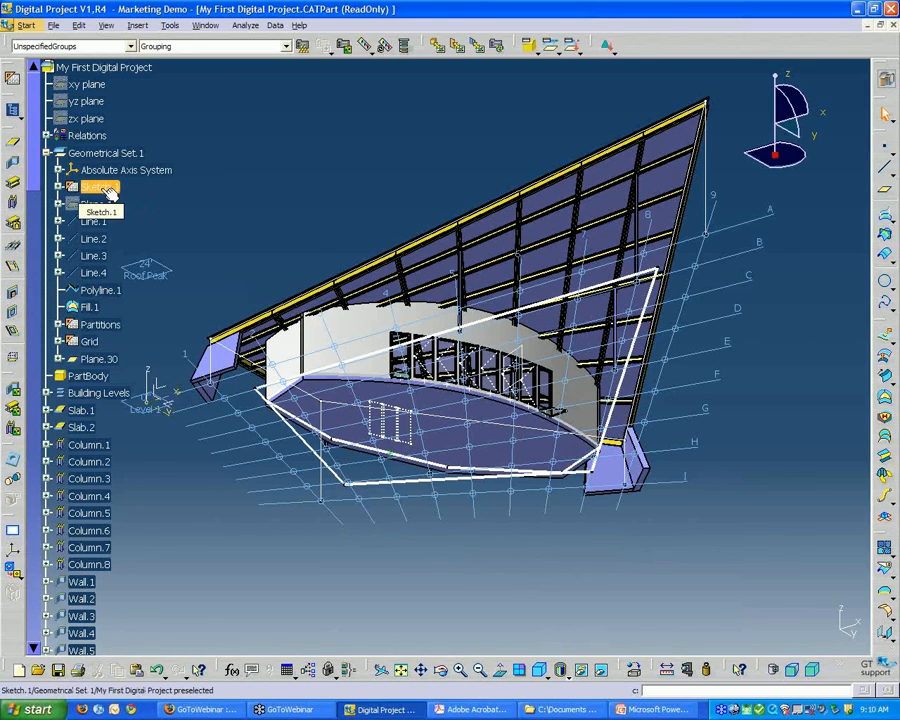
Open Sketch.1's context menu in the specification tree.
right_click(95, 187)
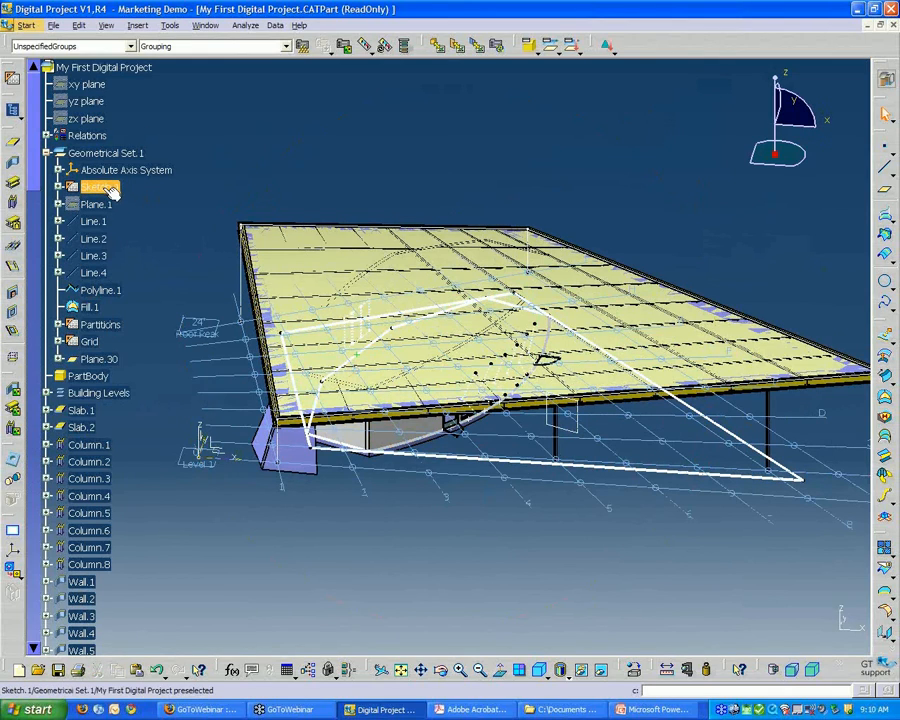
mouse_move(100, 190)
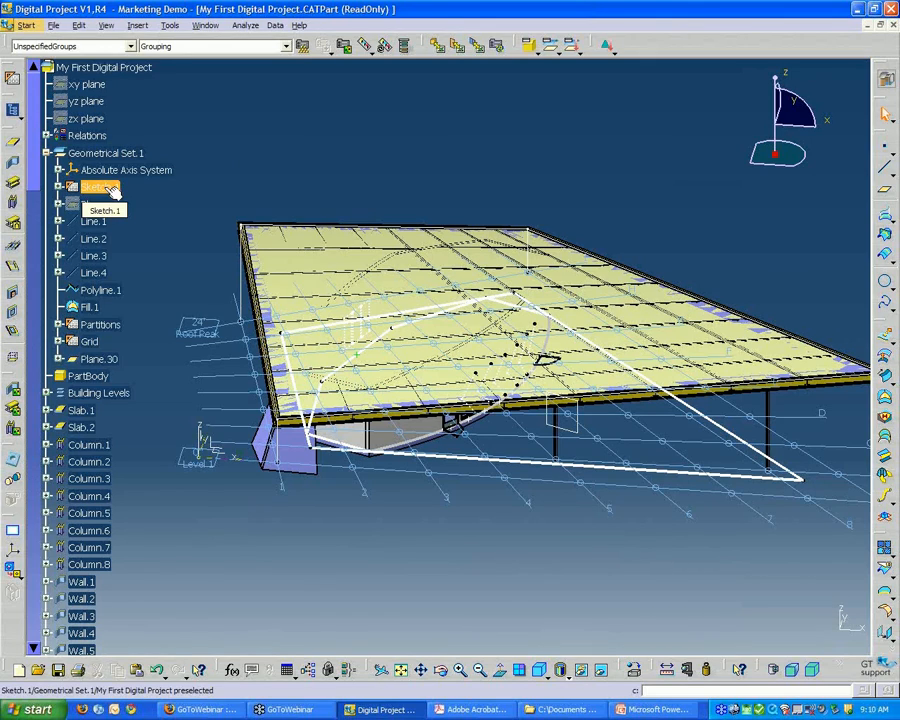
right_click(95, 188)
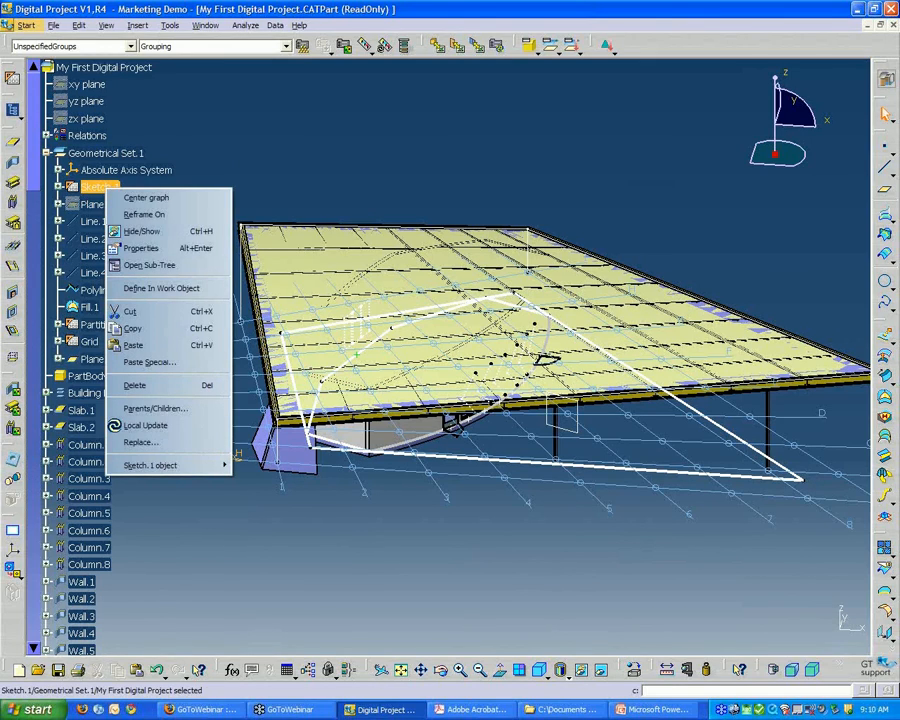
mouse_move(140, 248)
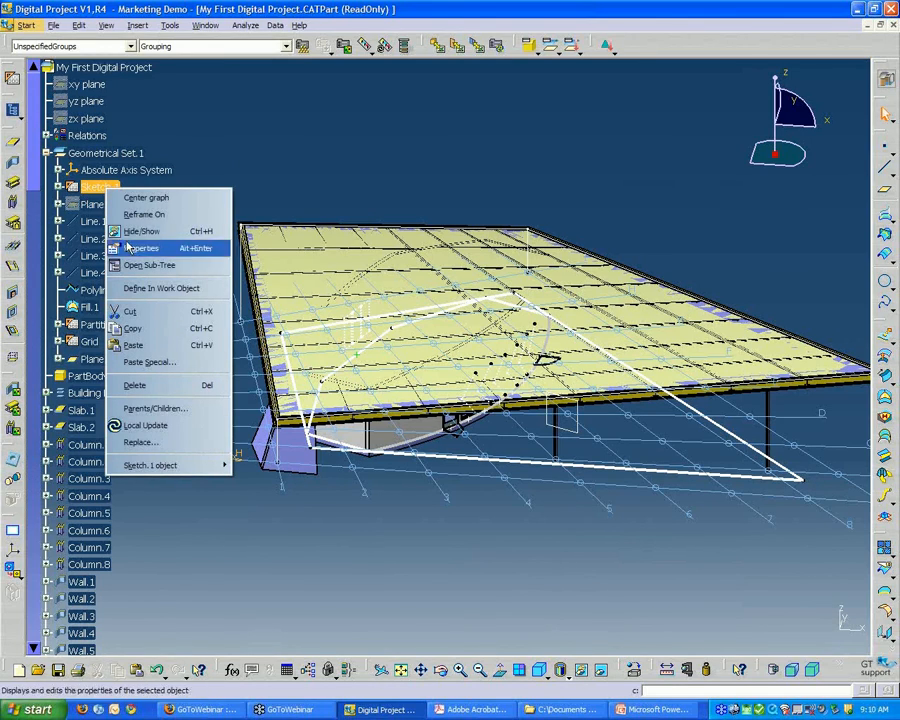
mouse_move(154, 408)
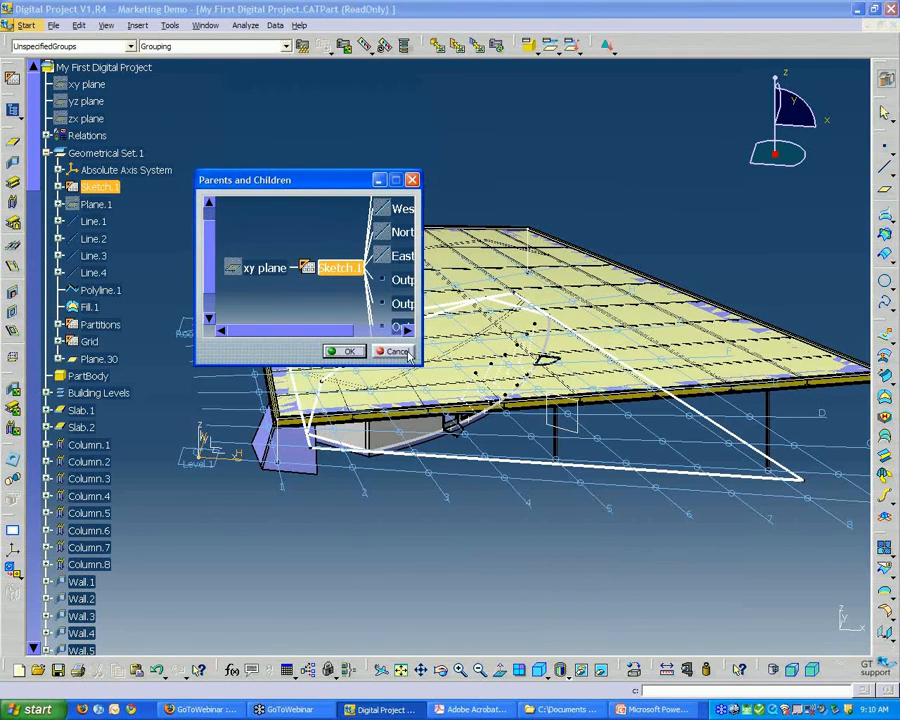
Enlarge the Parents and Children window to show South, West, North, East and four points.
drag(410, 363, 750, 645)
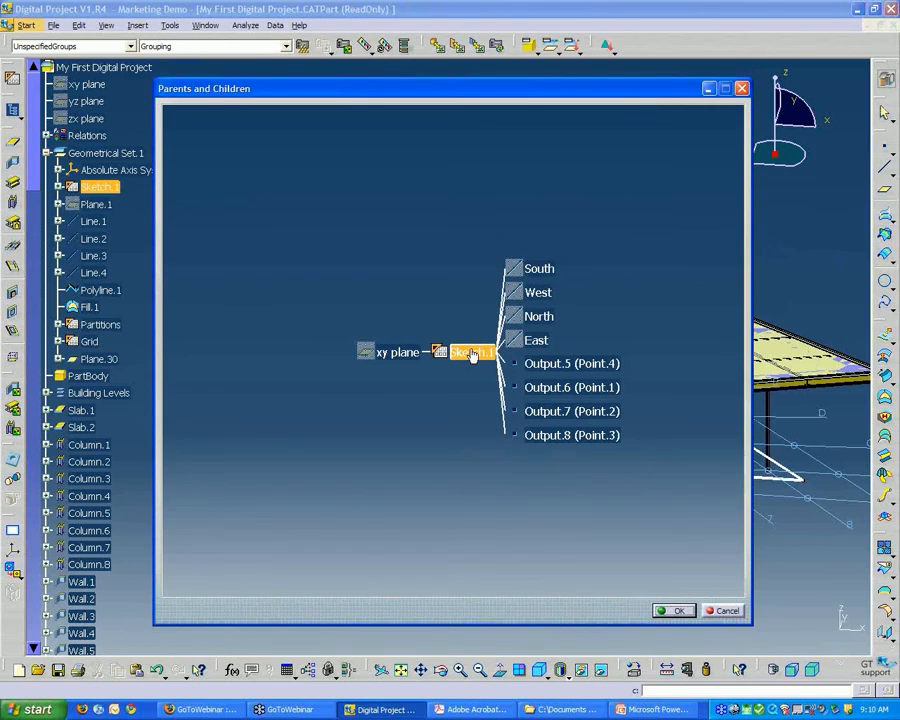
mouse_move(469, 352)
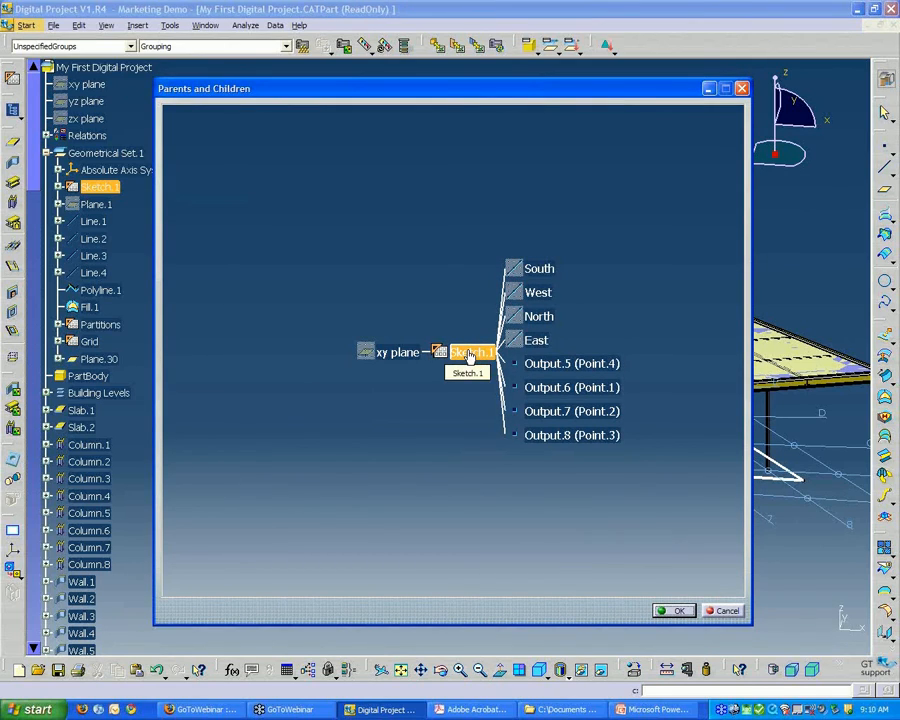
mouse_move(396, 357)
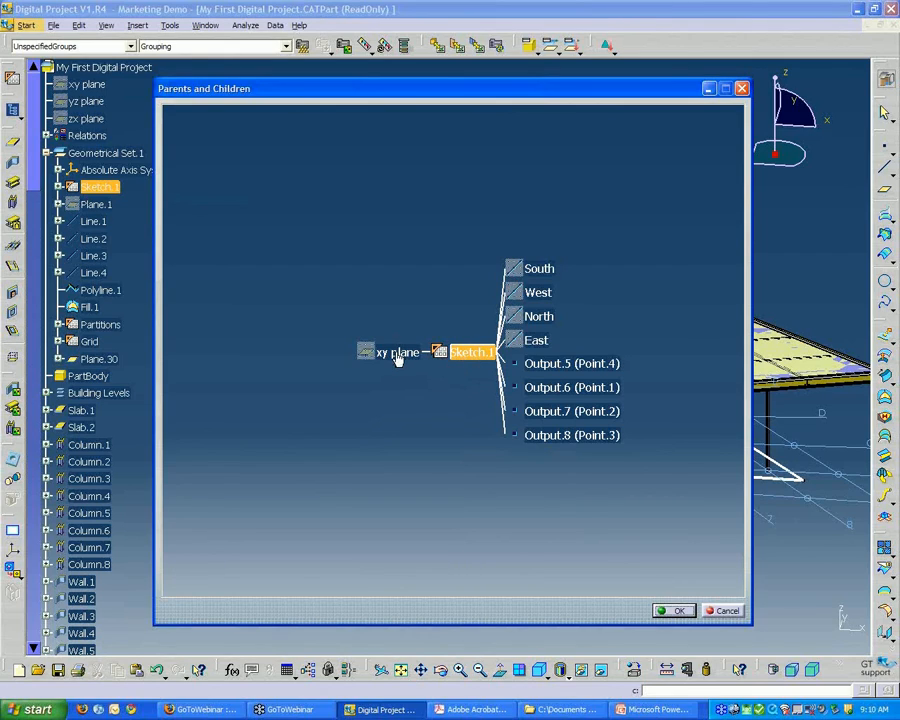
mouse_move(396, 354)
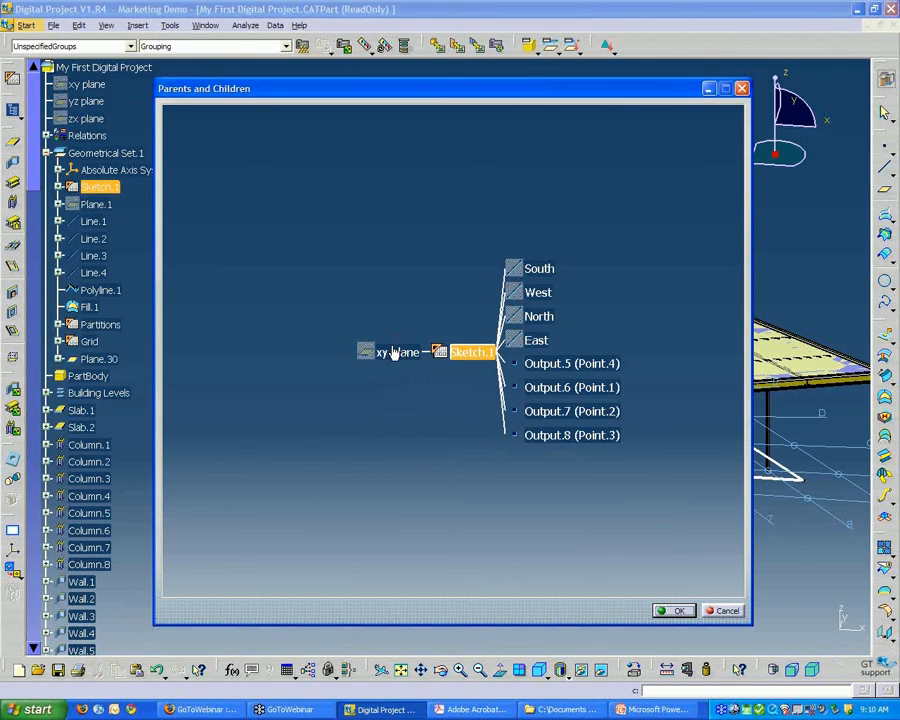
mouse_move(534, 129)
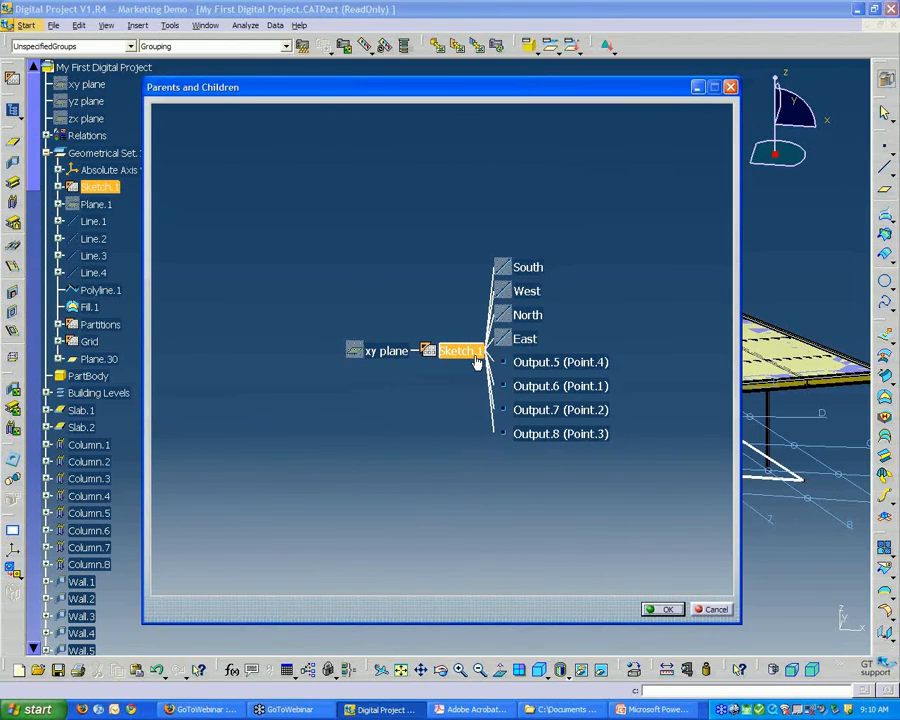
mouse_move(531, 357)
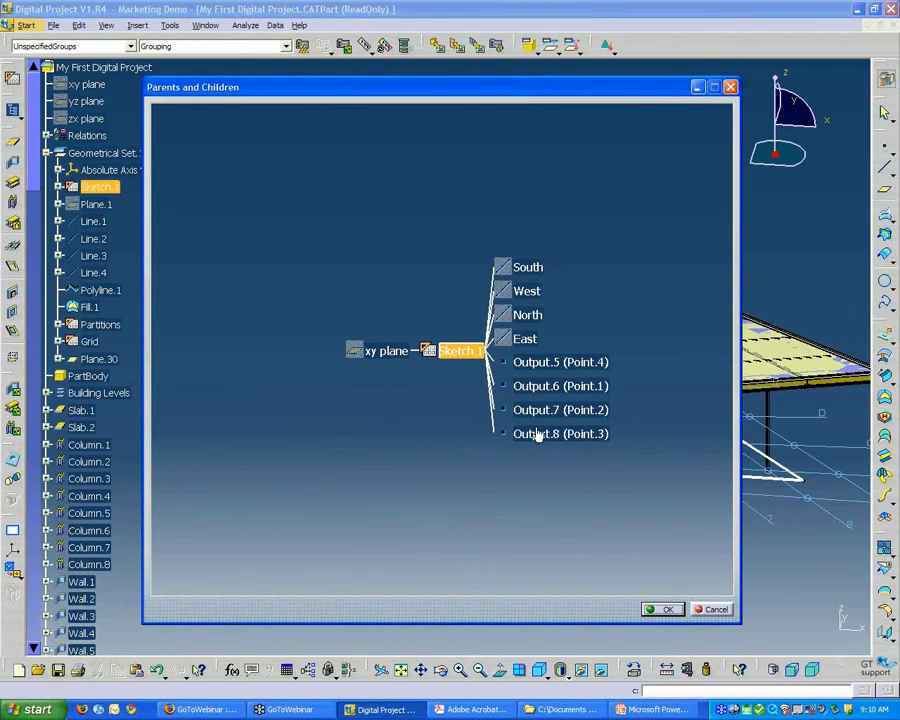
mouse_move(527, 267)
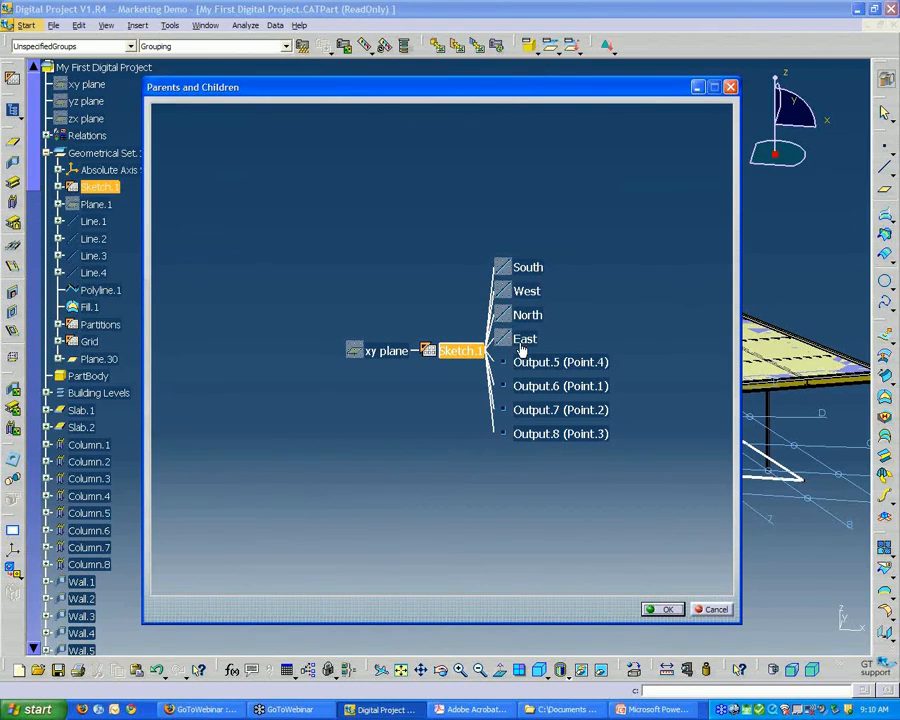
mouse_move(528, 345)
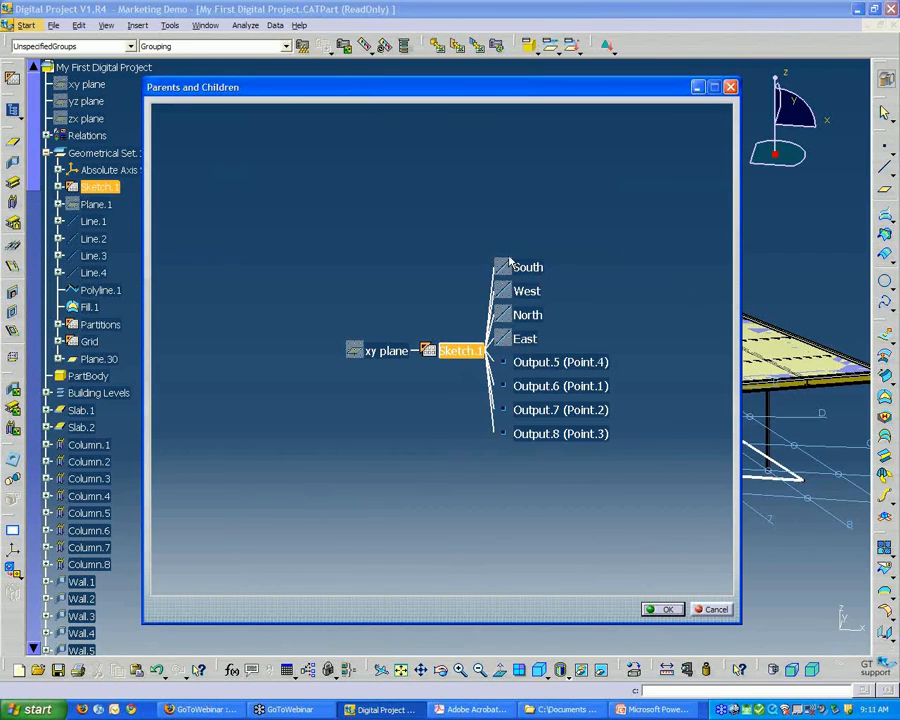
Expand East in the graph to reveal Grid and Partitions as dependents.
click(527, 267)
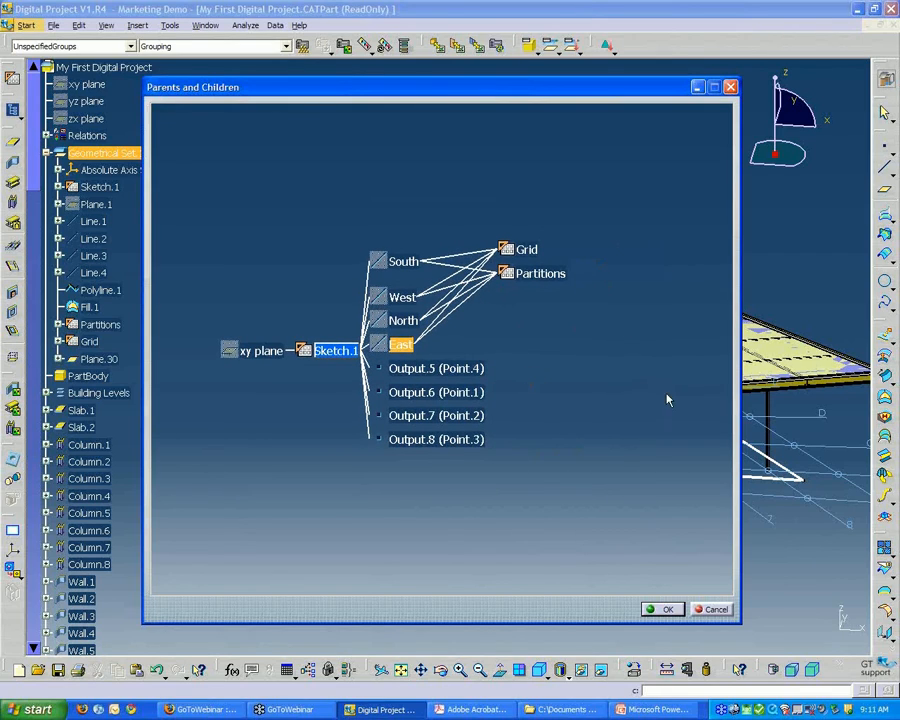
mouse_move(583, 444)
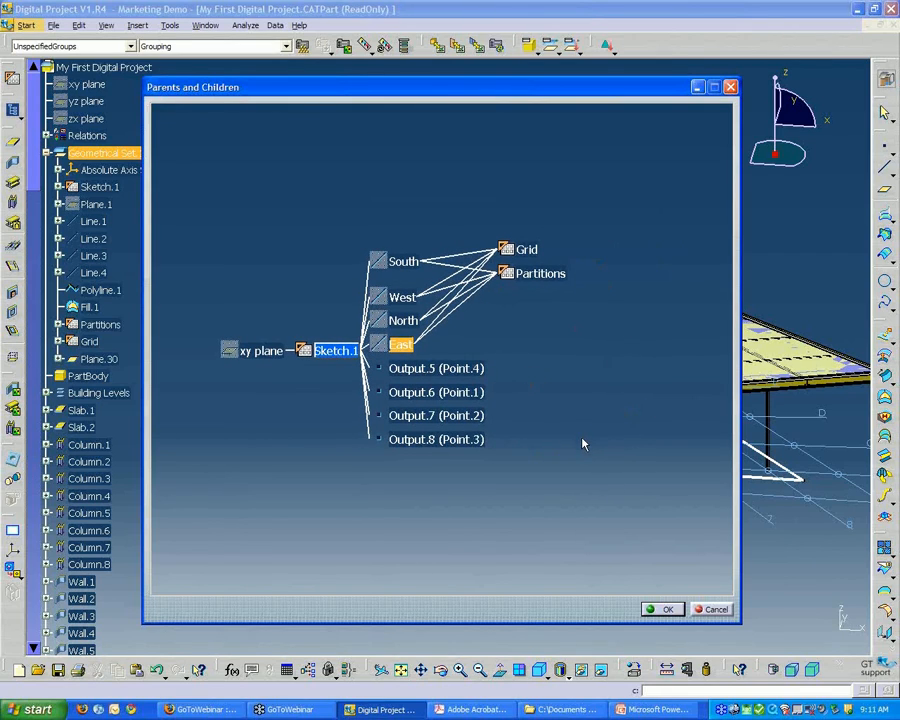
mouse_move(427, 372)
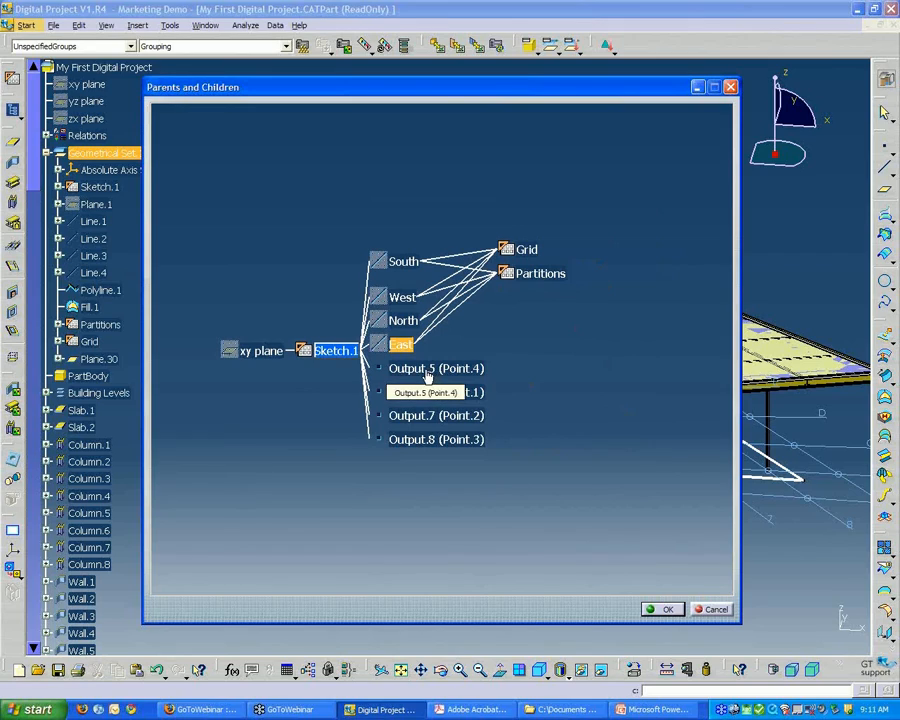